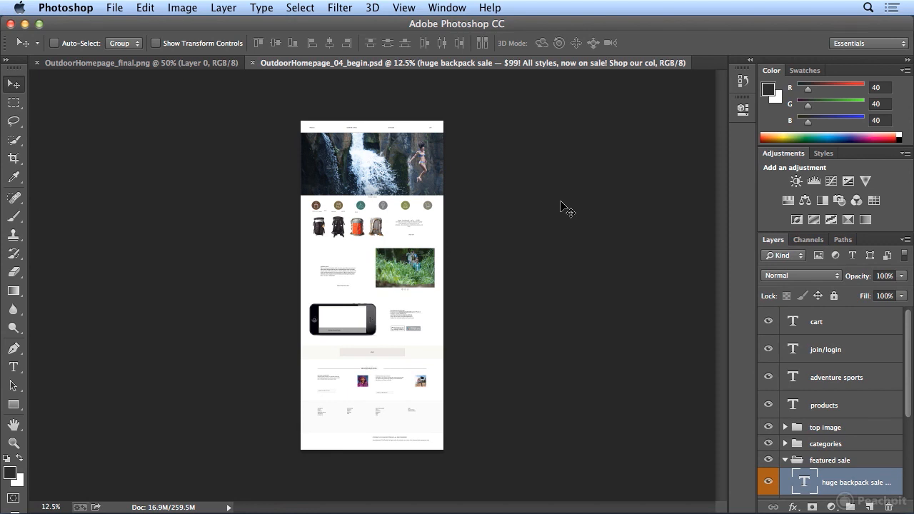
{"action": "mouse_move", "coordinate": [12, 443]}
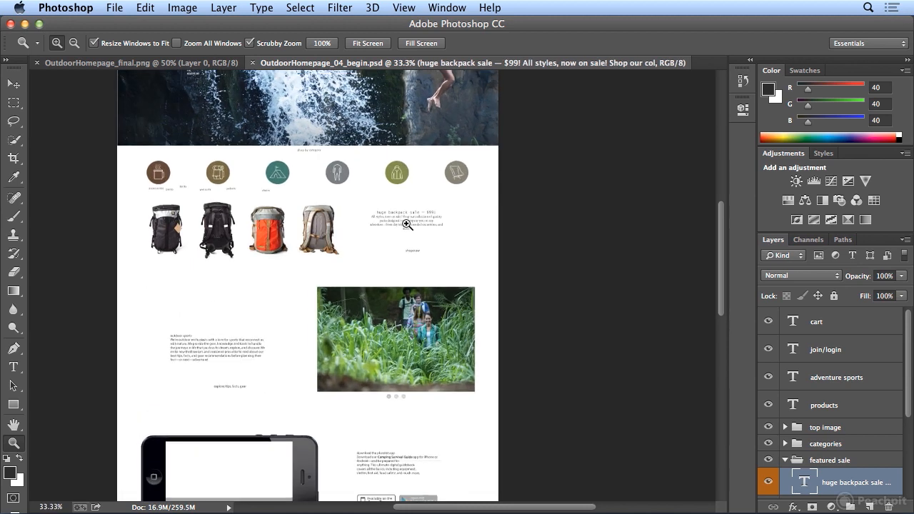
Step: Zoom in to 100% on the 'huge backpack sale — $99!' featured text
{"action": "left_click", "coordinate": [407, 225]}
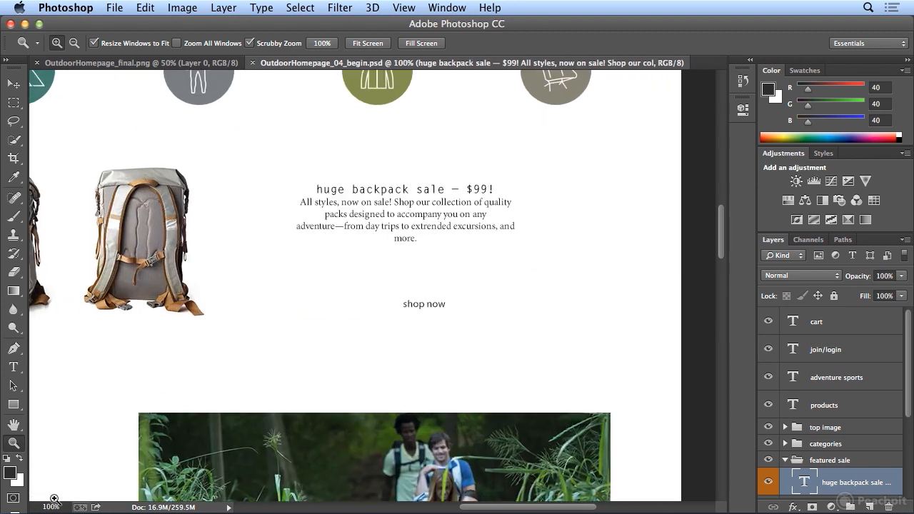
{"action": "mouse_move", "coordinate": [13, 366]}
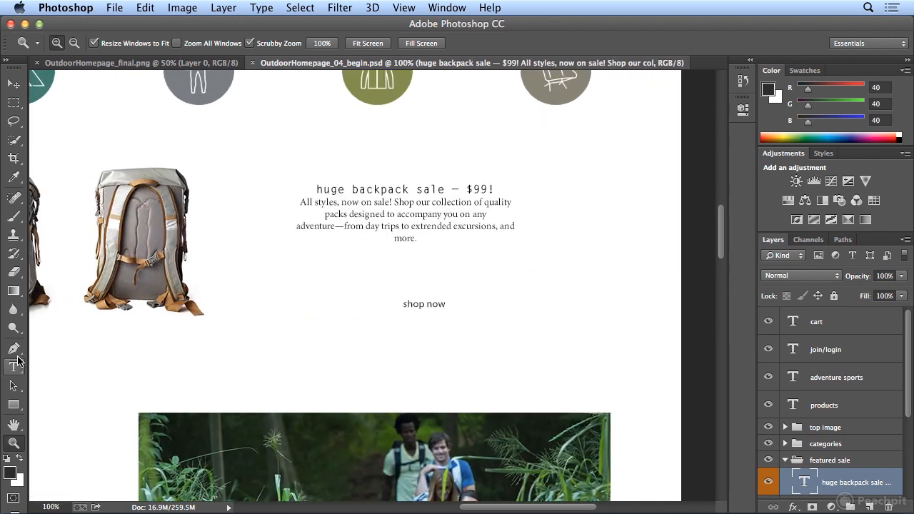
Step: Place the Type cursor in the sale paragraph and scroll Layers to its text layer
{"action": "left_click", "coordinate": [13, 367]}
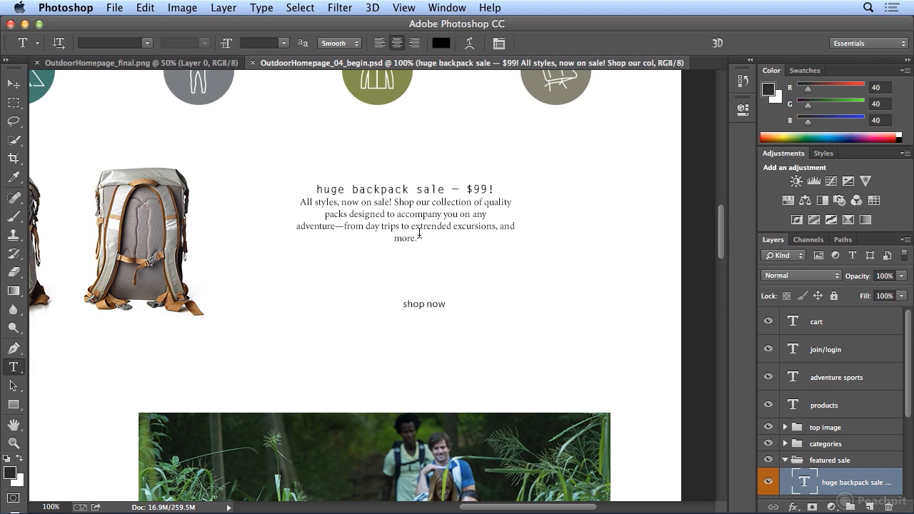
{"action": "left_click", "coordinate": [405, 214]}
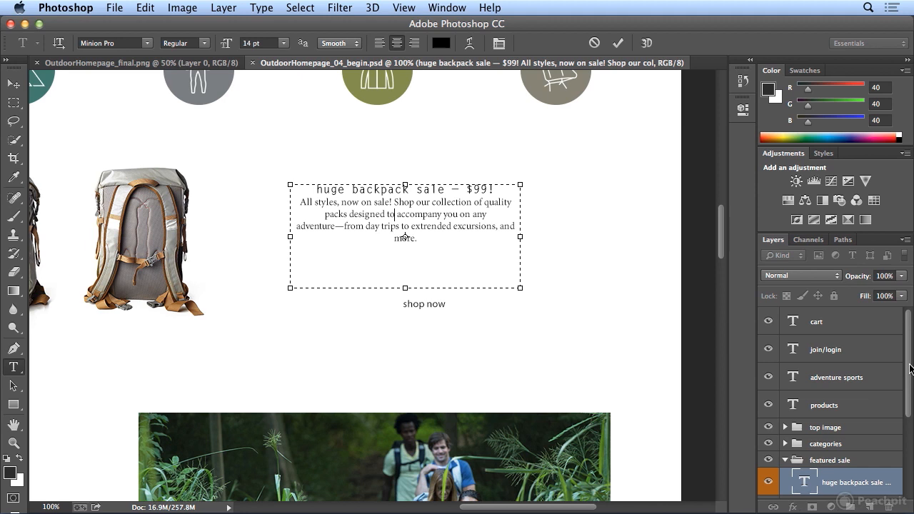
{"action": "scroll", "scroll_direction": "down", "scroll_amount": 3}
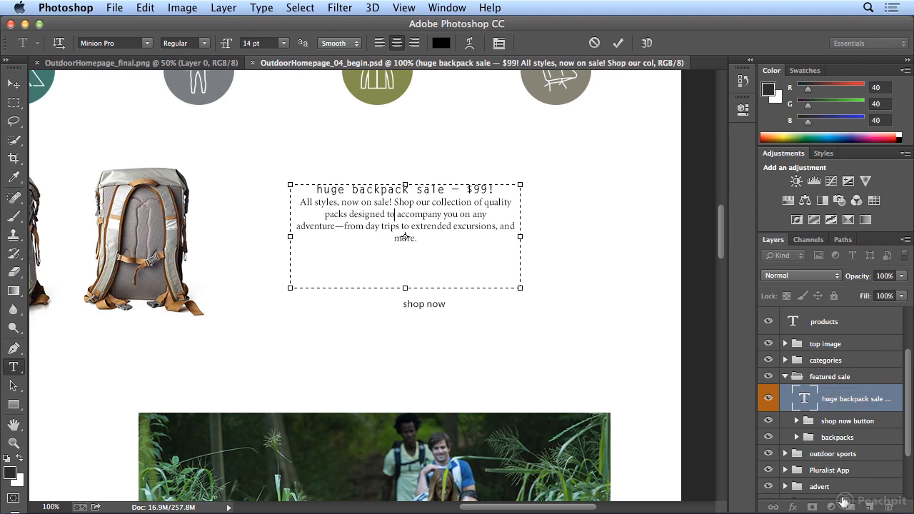
{"action": "mouse_move", "coordinate": [862, 506]}
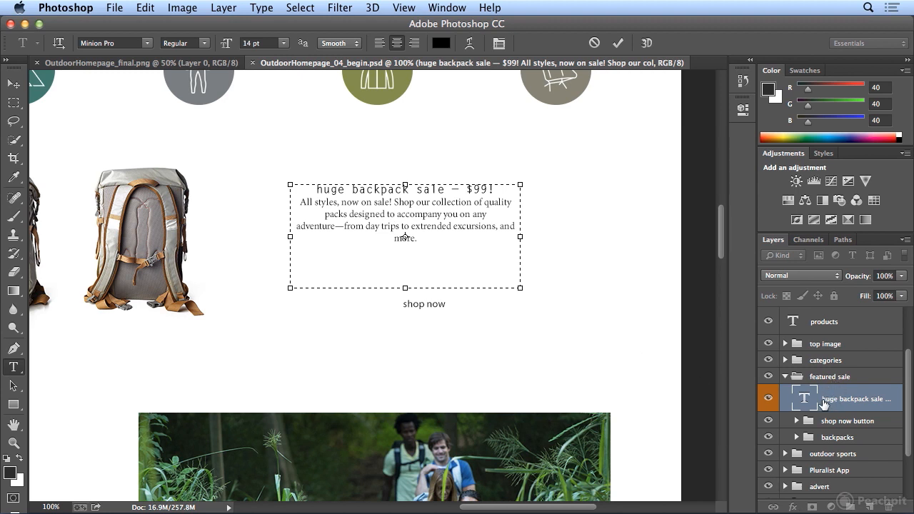
{"action": "mouse_move", "coordinate": [821, 400]}
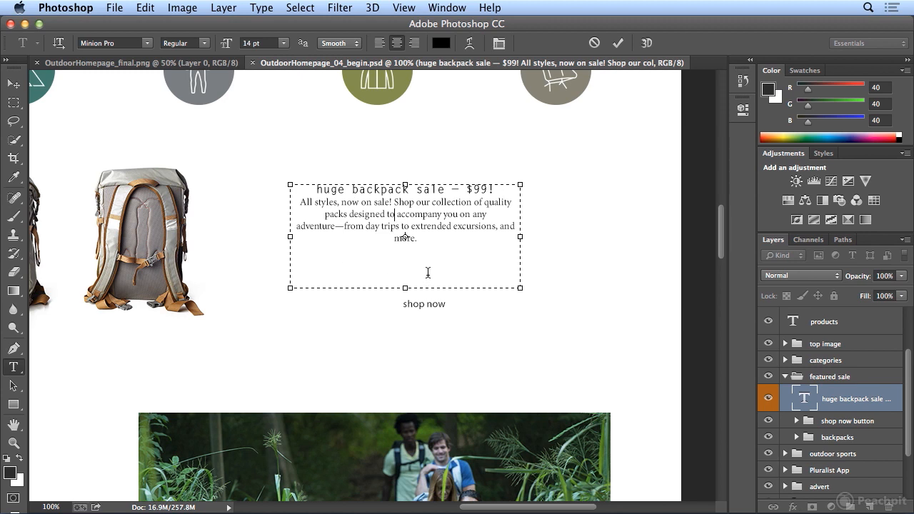
{"action": "left_click", "coordinate": [145, 8]}
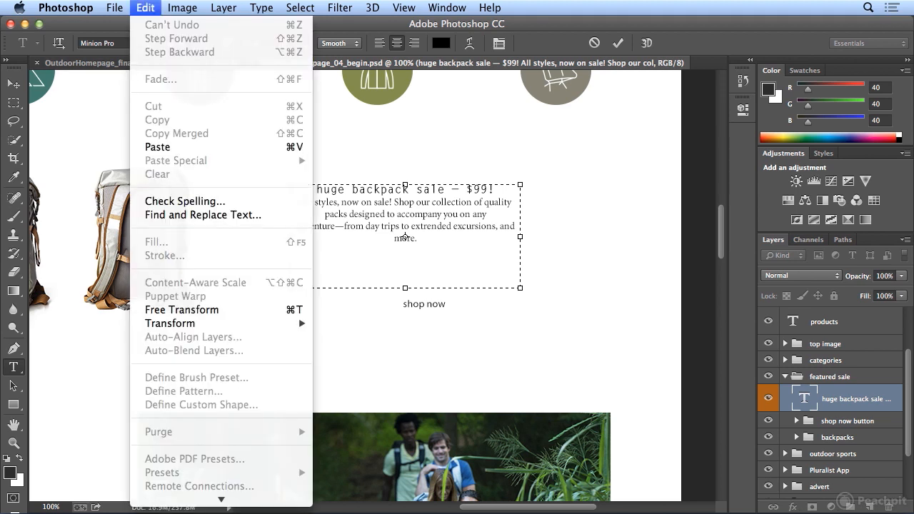
{"action": "left_click", "coordinate": [300, 8]}
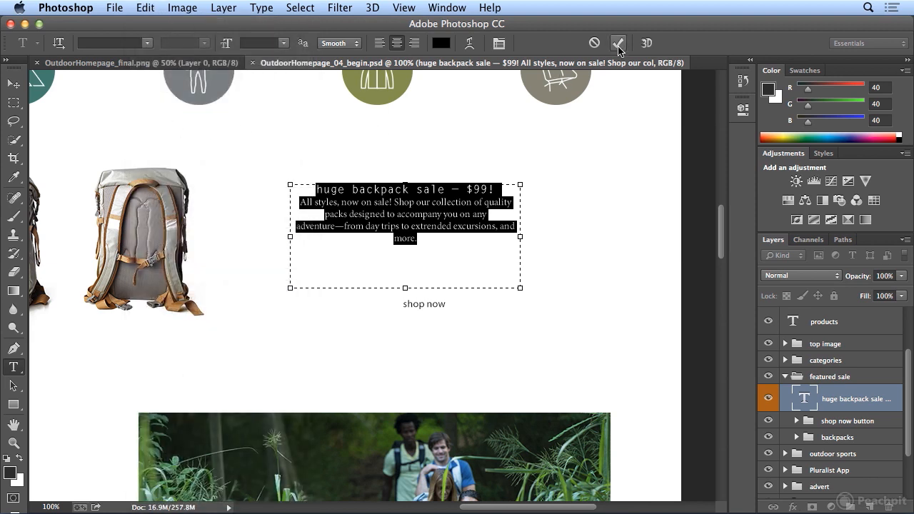
{"action": "left_click", "coordinate": [618, 43]}
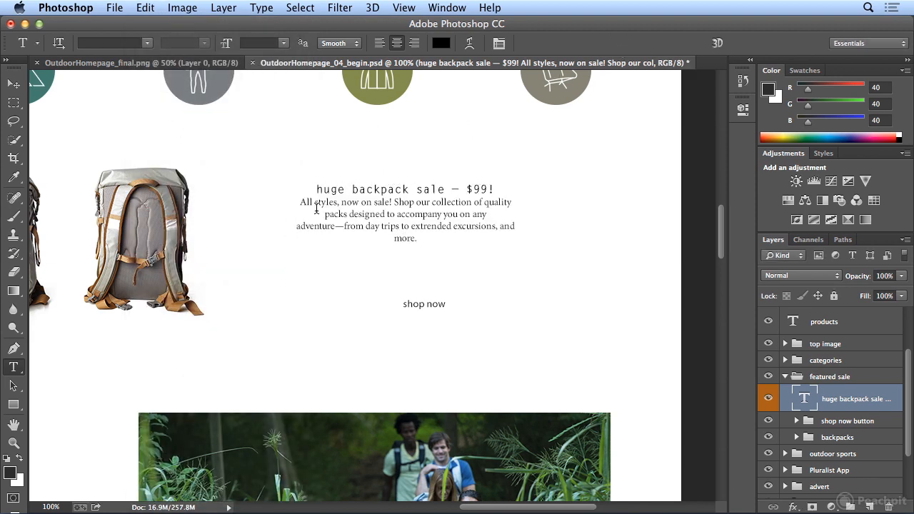
{"action": "mouse_move", "coordinate": [21, 370]}
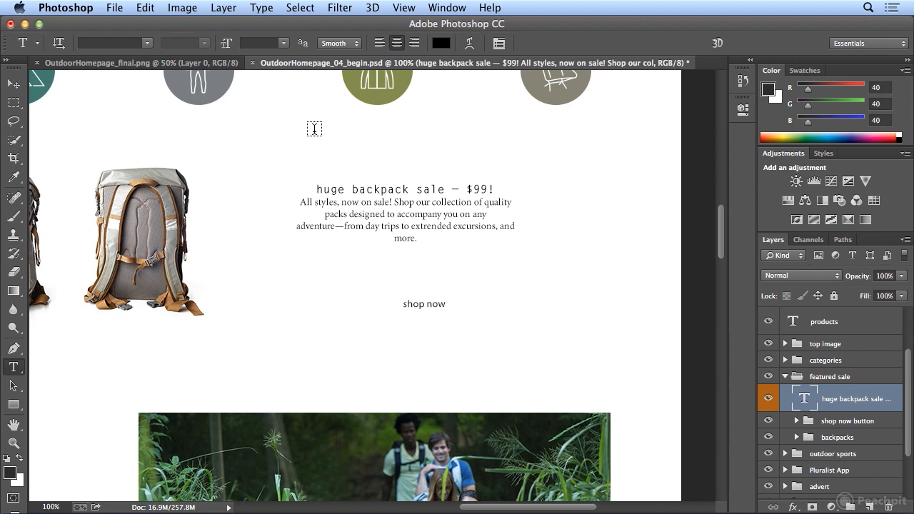
{"action": "left_click", "coordinate": [314, 129]}
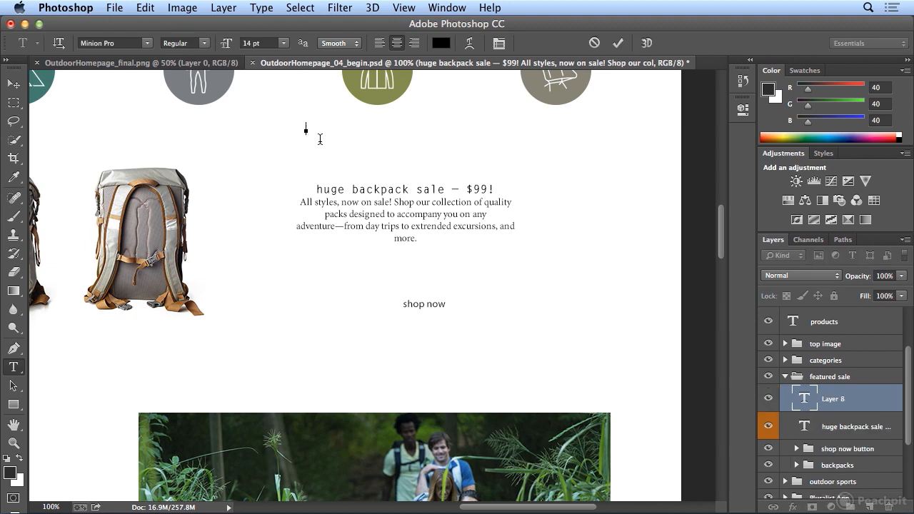
{"action": "left_click", "coordinate": [145, 8]}
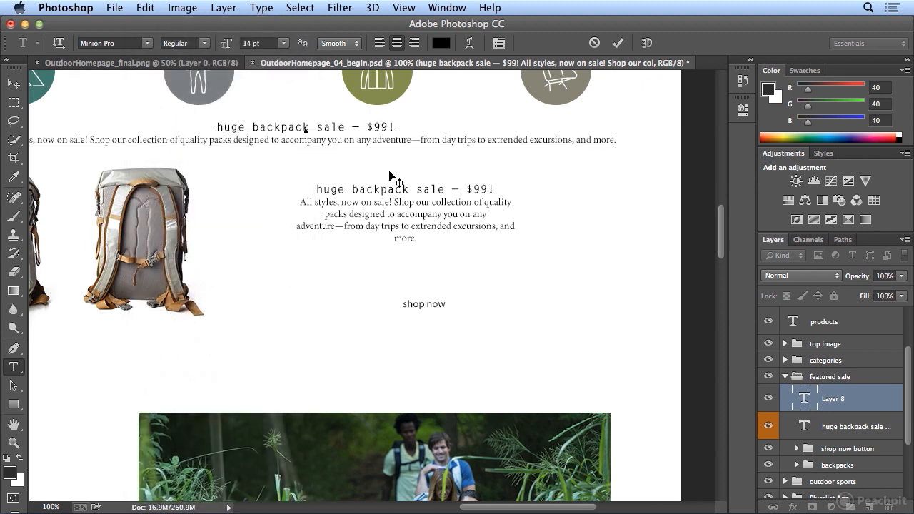
{"action": "left_click", "coordinate": [617, 43]}
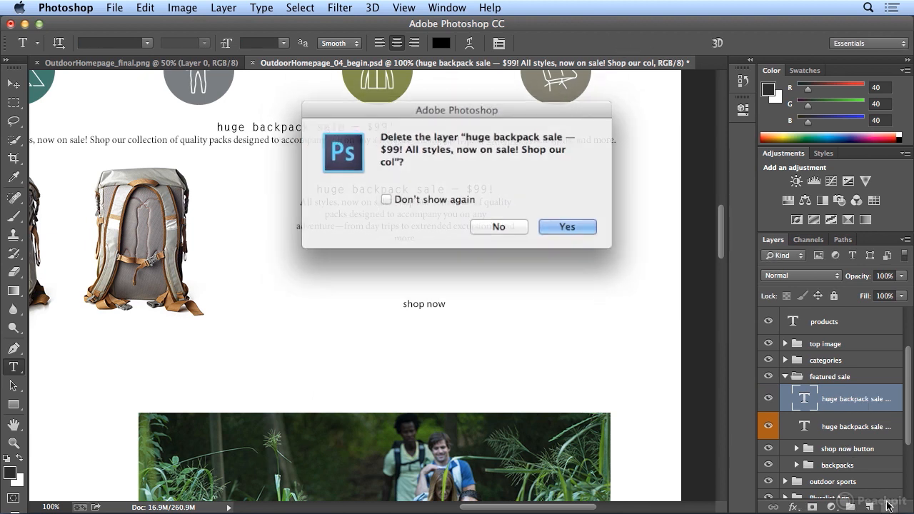
{"action": "left_click", "coordinate": [567, 227]}
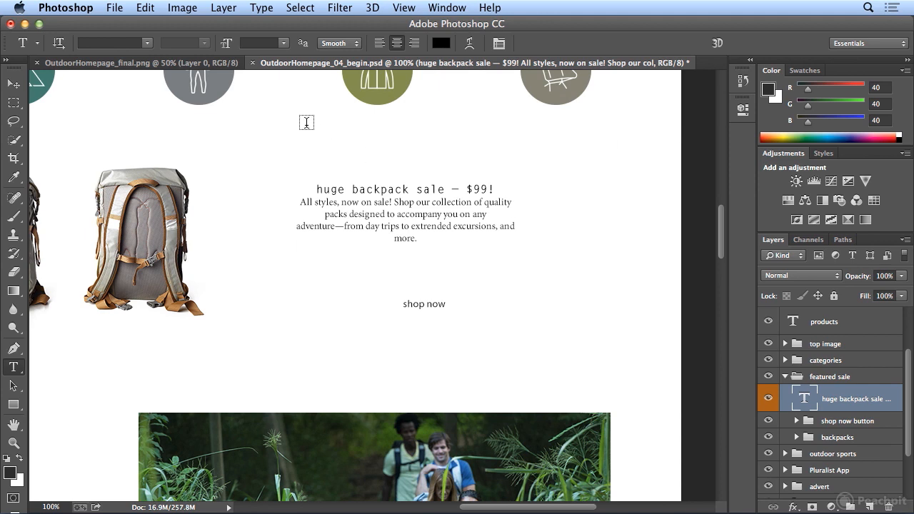
{"action": "mouse_move", "coordinate": [300, 111]}
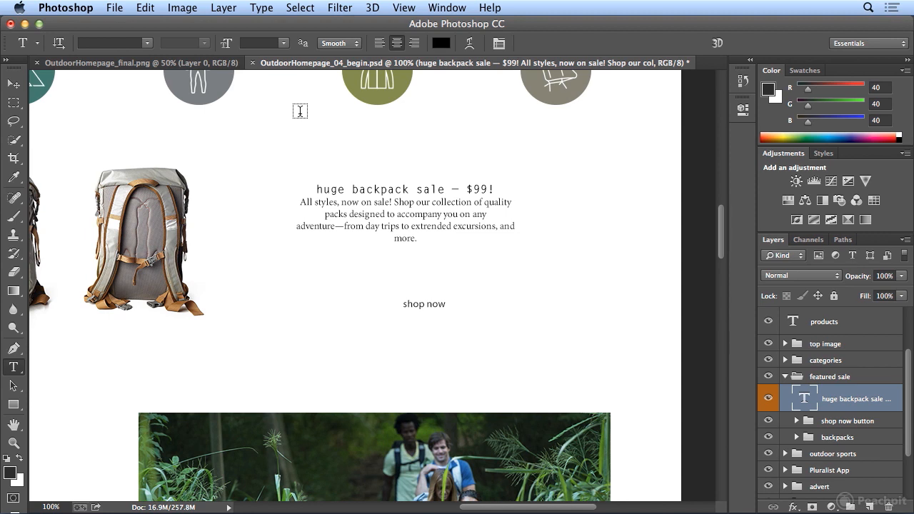
{"action": "left_click_drag", "start_coordinate": [299, 111], "coordinate": [498, 179]}
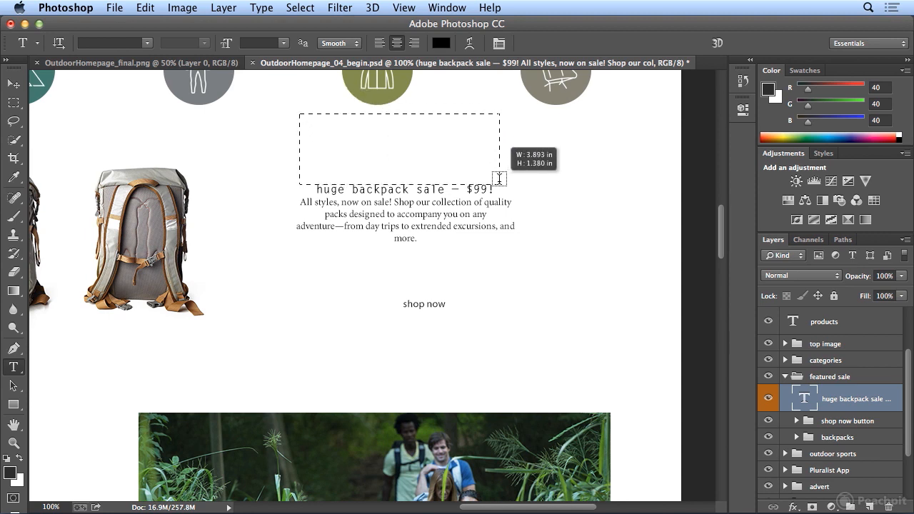
{"action": "left_click_drag", "start_coordinate": [499, 187], "coordinate": [499, 173]}
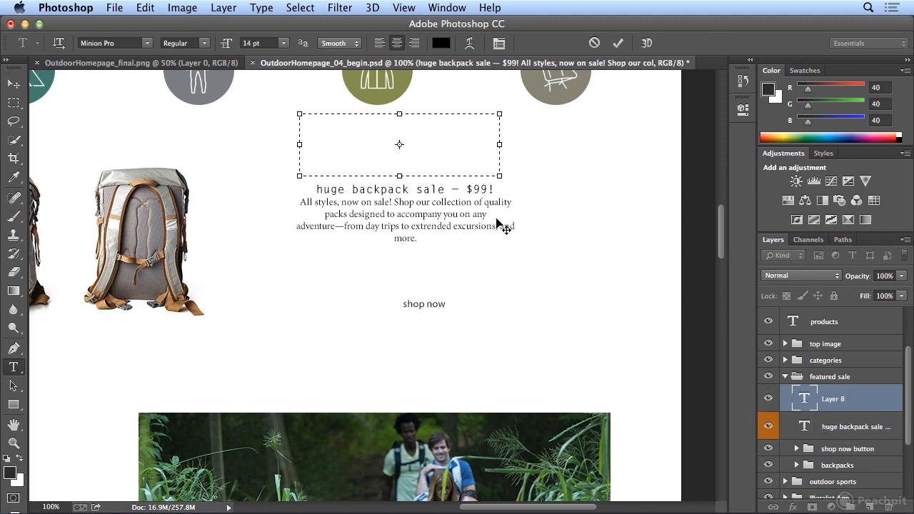
{"action": "mouse_move", "coordinate": [489, 261]}
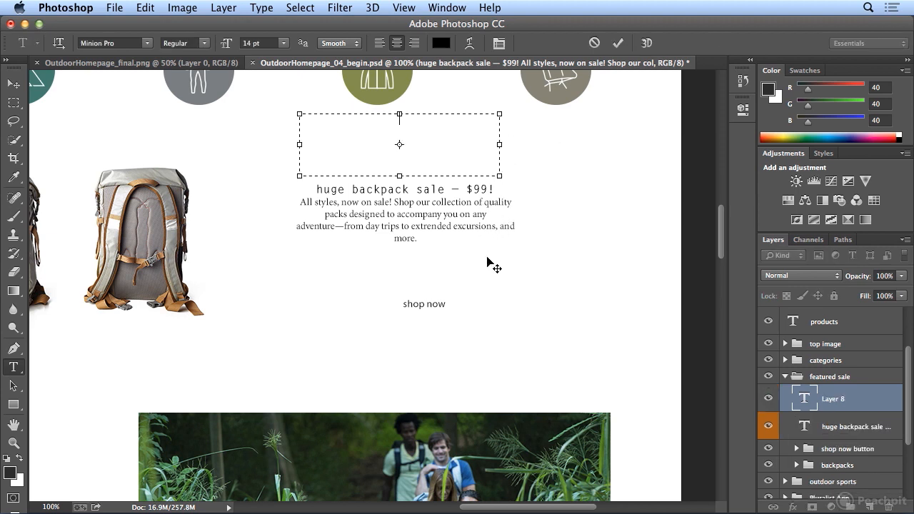
{"action": "left_click", "coordinate": [145, 7]}
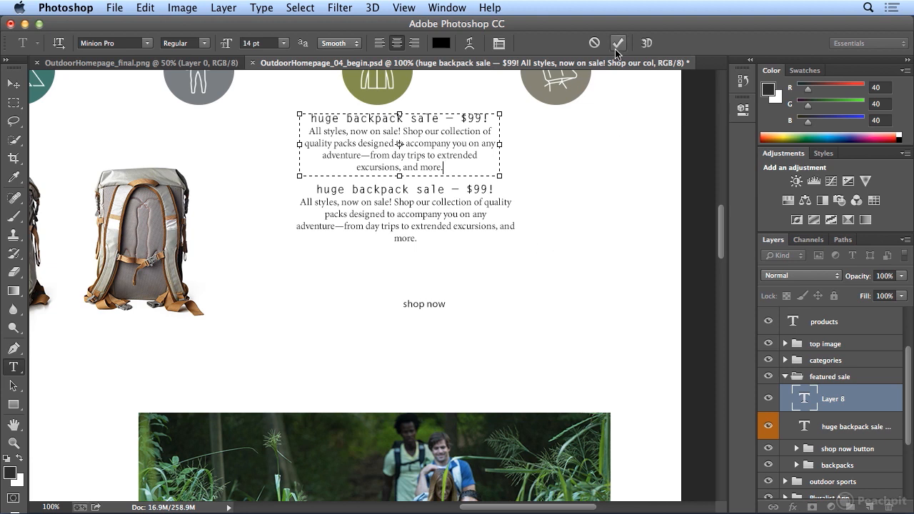
{"action": "left_click", "coordinate": [617, 43]}
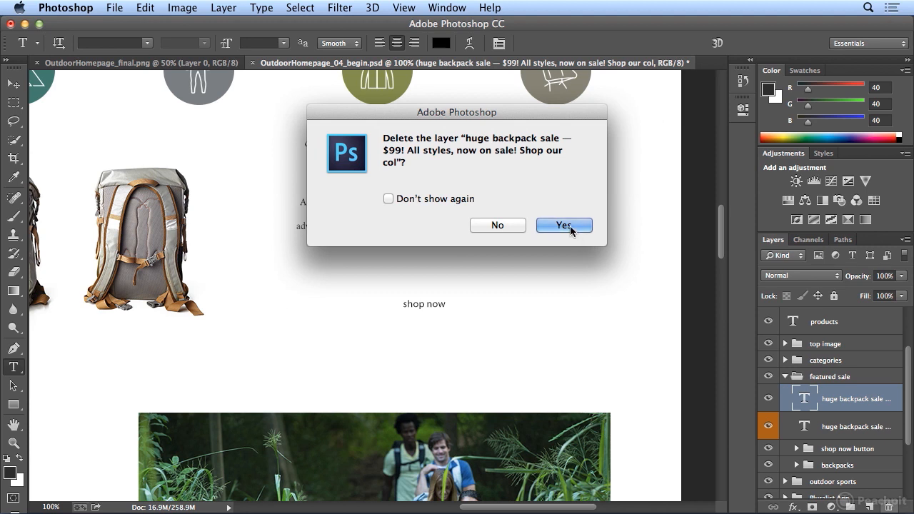
{"action": "left_click", "coordinate": [563, 224]}
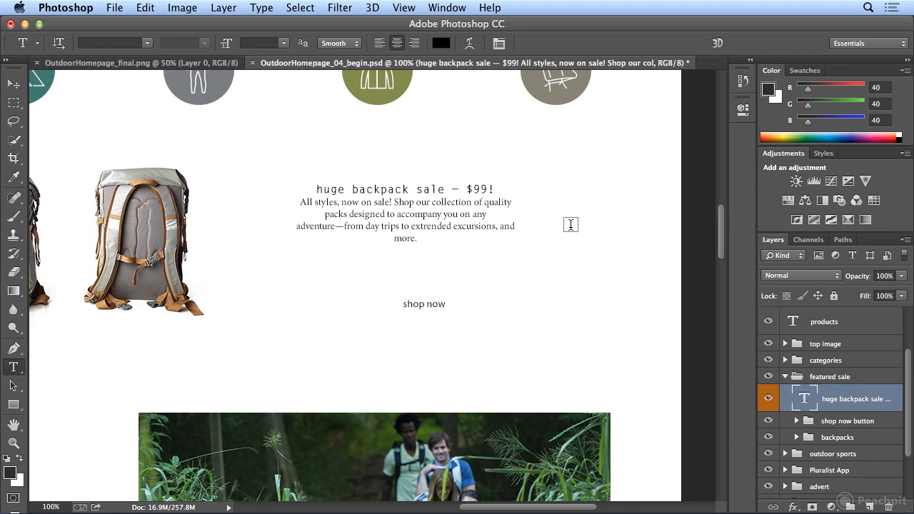
{"action": "mouse_move", "coordinate": [520, 217]}
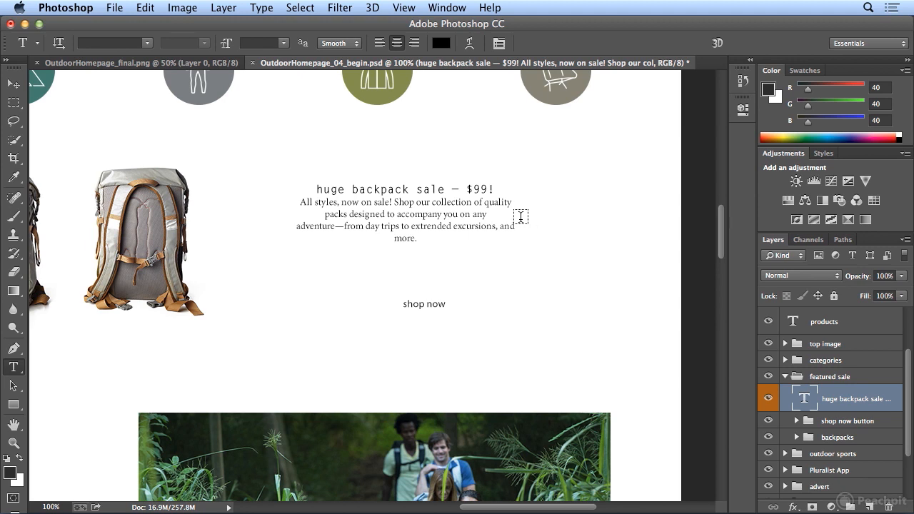
Step: Re-enter the sale text and set its character kerning to Optical
{"action": "left_click", "coordinate": [414, 207]}
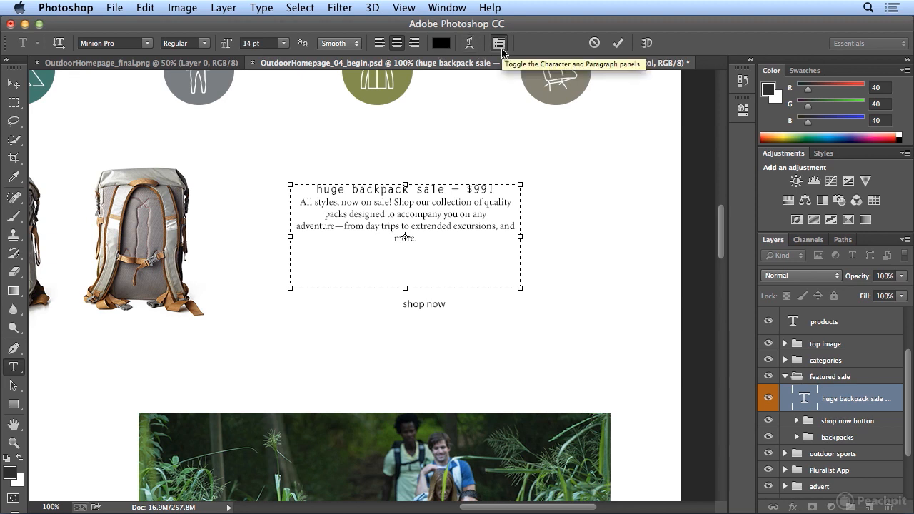
{"action": "left_click", "coordinate": [500, 43]}
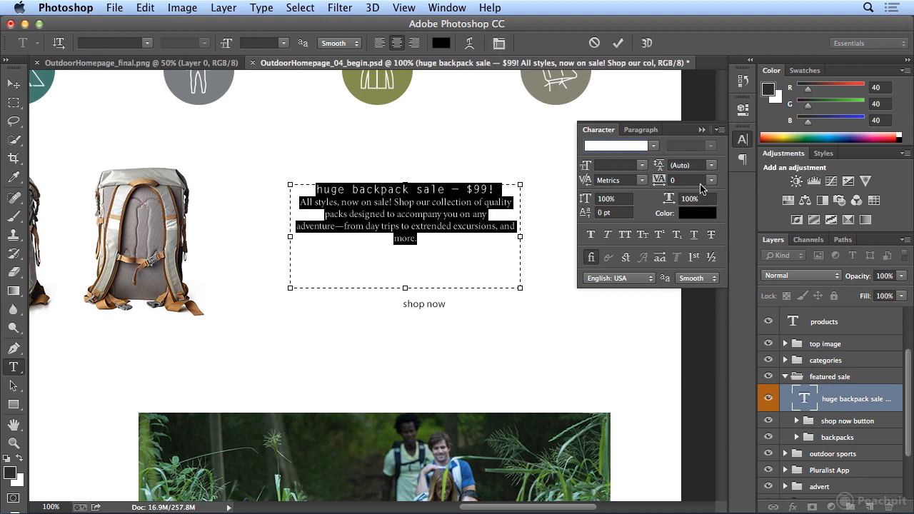
{"action": "left_click", "coordinate": [641, 180]}
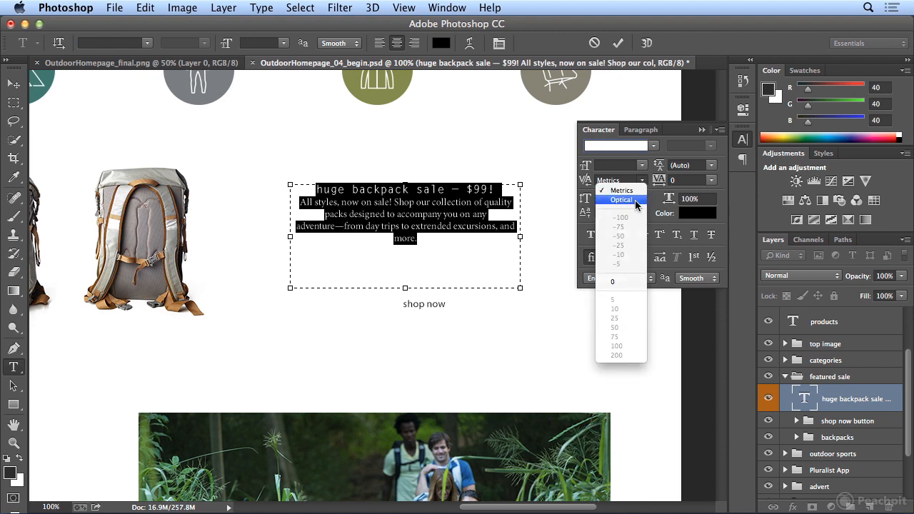
{"action": "left_click", "coordinate": [621, 199]}
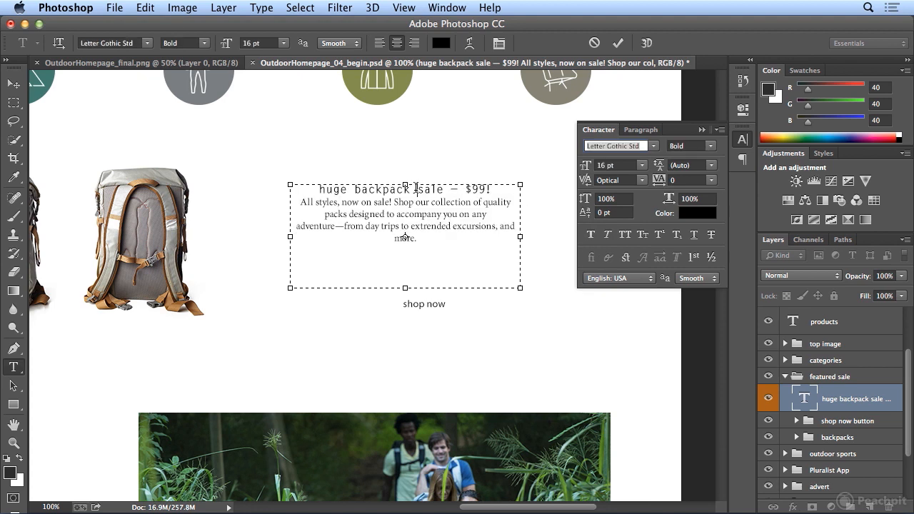
Step: Try Justify last left and Justify last right on the sale text, then re-center it
{"action": "left_click", "coordinate": [640, 129]}
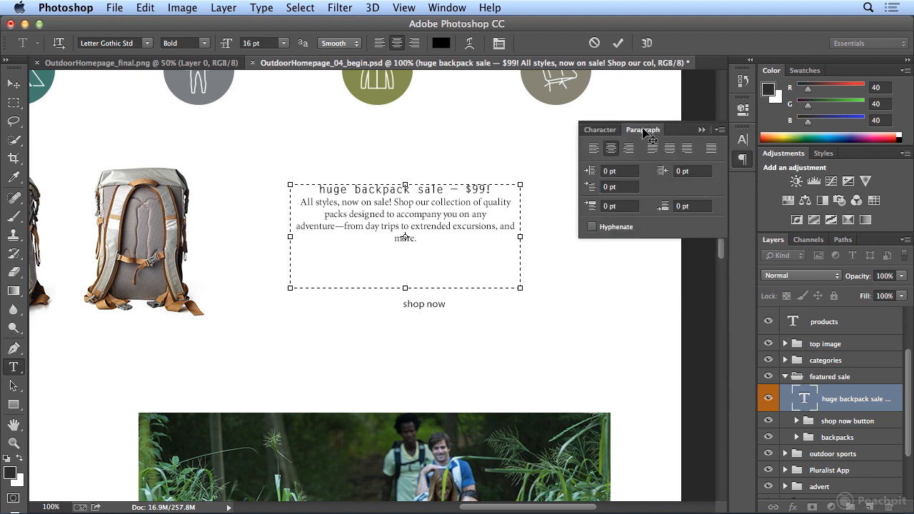
{"action": "mouse_move", "coordinate": [646, 130]}
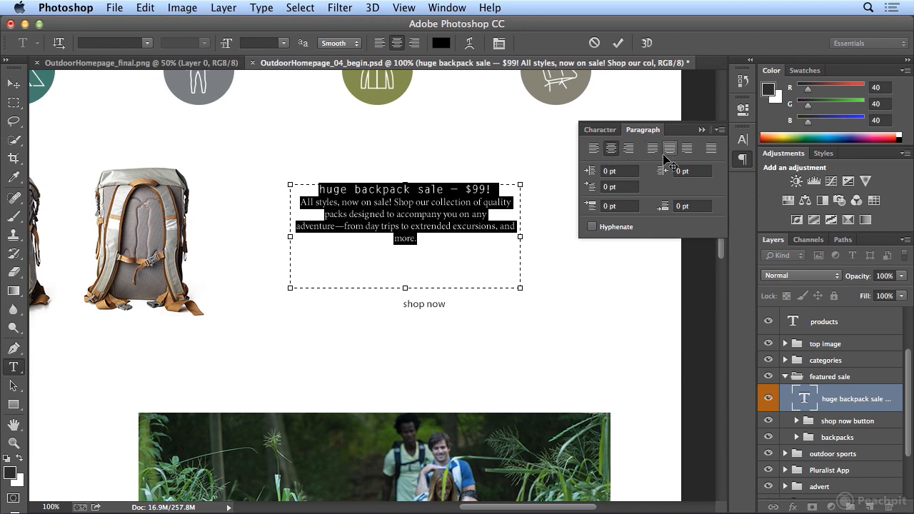
{"action": "mouse_move", "coordinate": [657, 147]}
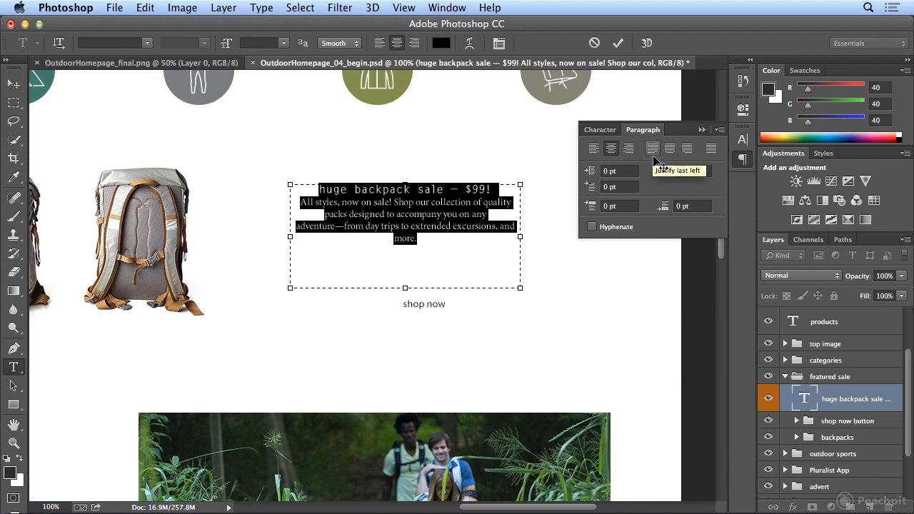
{"action": "left_click", "coordinate": [652, 148]}
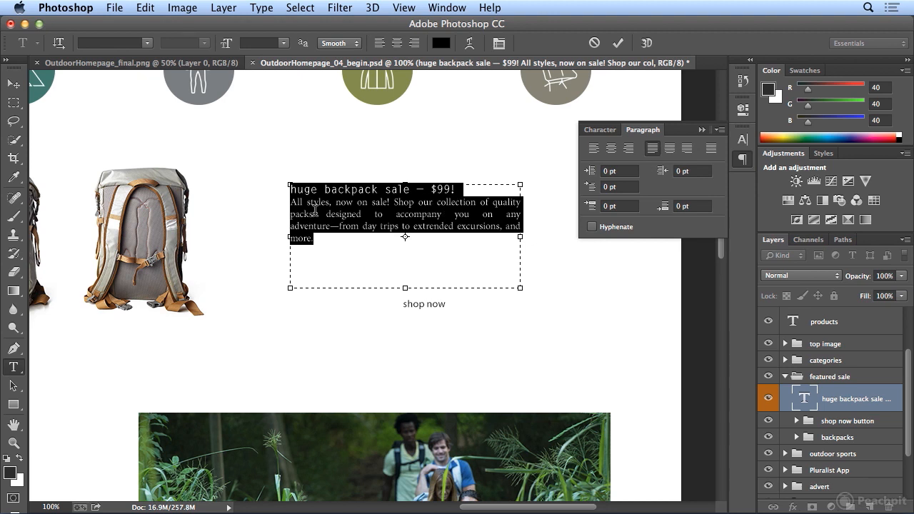
{"action": "mouse_move", "coordinate": [432, 226]}
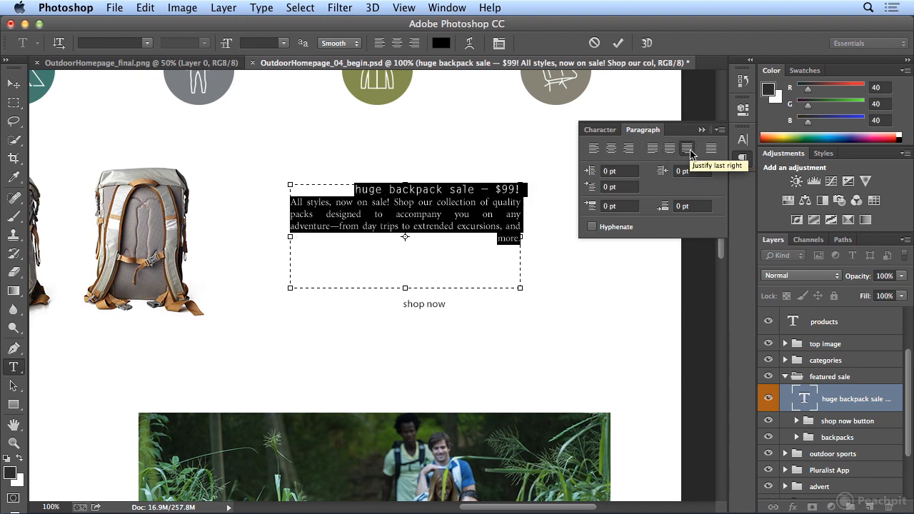
{"action": "left_click", "coordinate": [711, 148]}
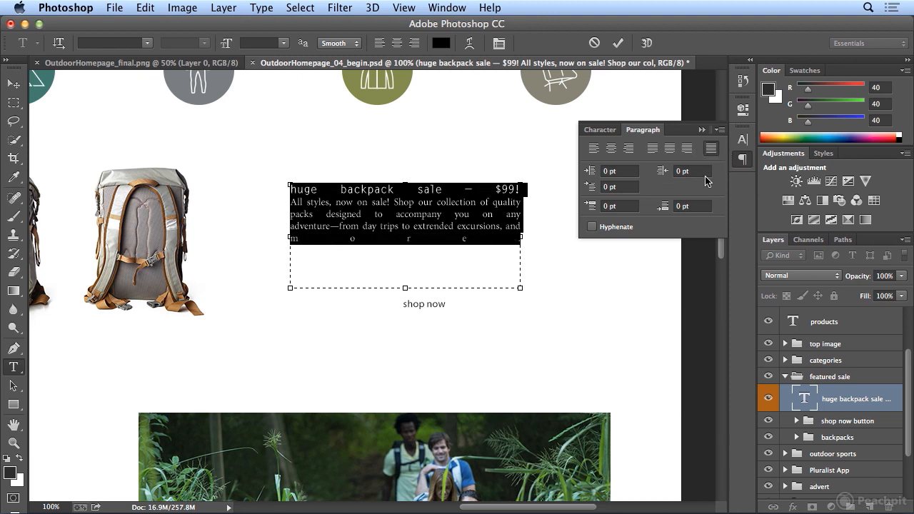
{"action": "left_click", "coordinate": [612, 148]}
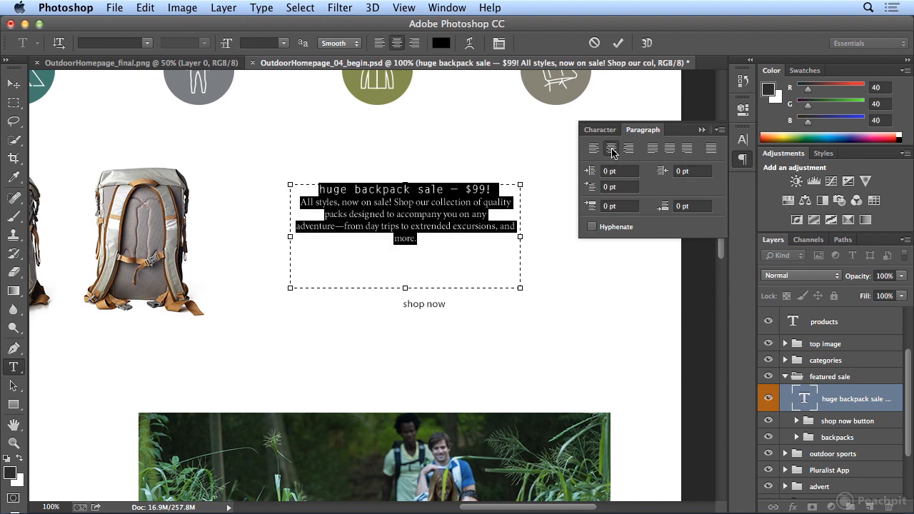
{"action": "mouse_move", "coordinate": [591, 170]}
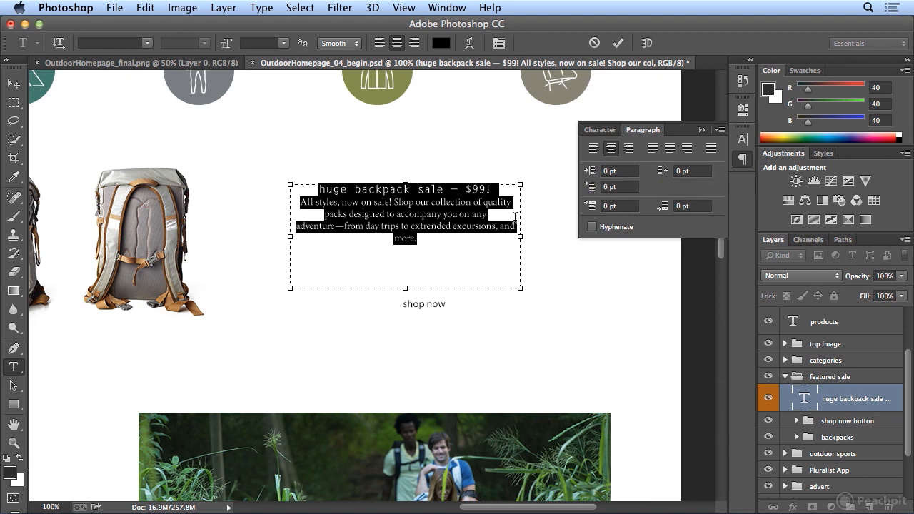
{"action": "left_click", "coordinate": [619, 169]}
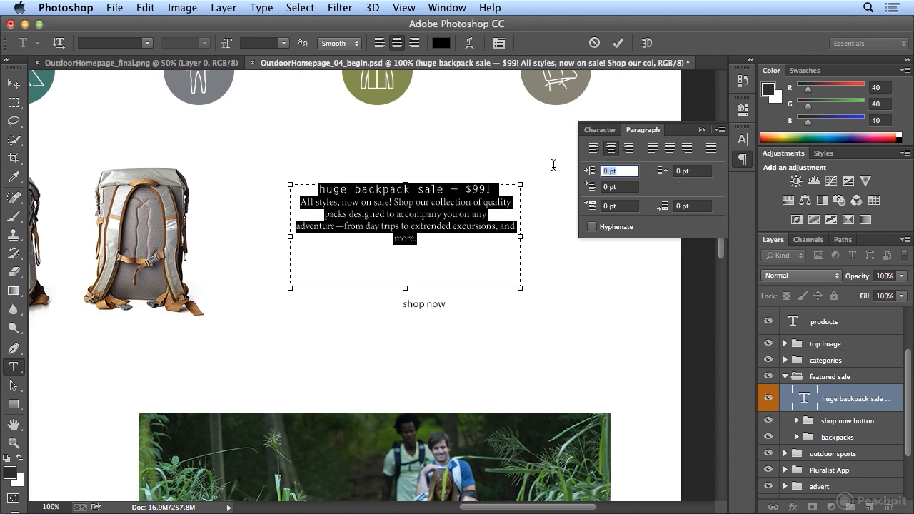
{"action": "type", "text": "10"}
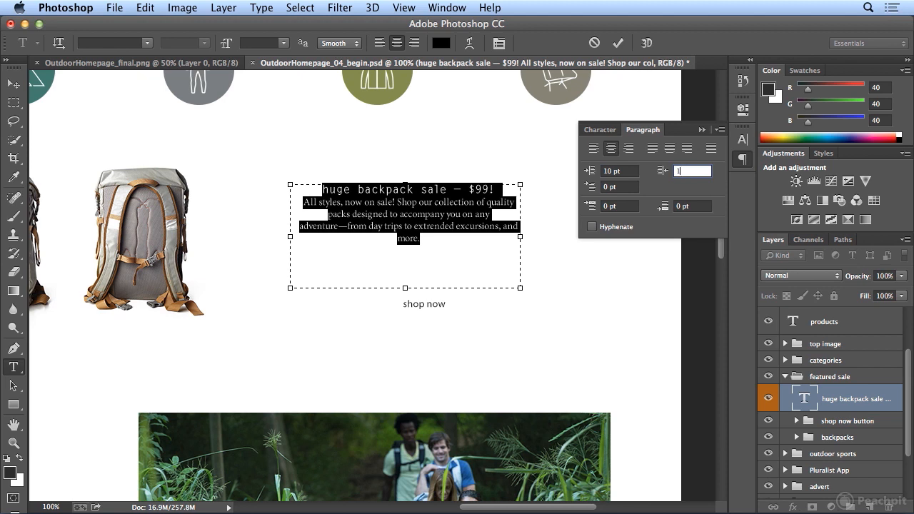
{"action": "type", "text": "10"}
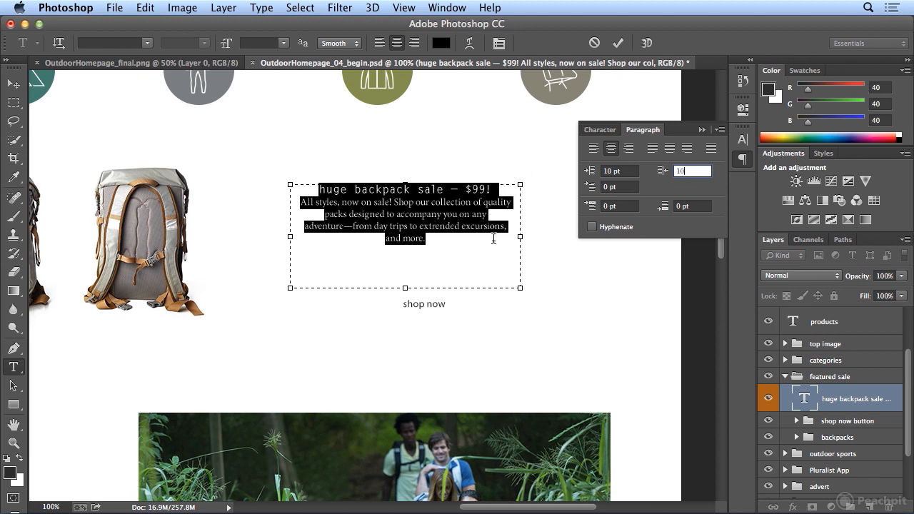
{"action": "left_click", "coordinate": [619, 170]}
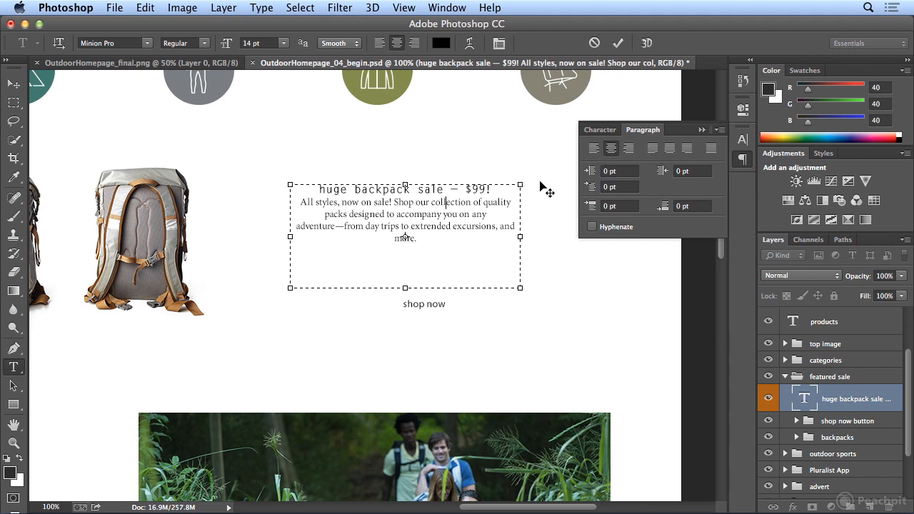
Step: Left-align the sale body paragraph and enter 10 in a Paragraph panel field
{"action": "left_click", "coordinate": [594, 148]}
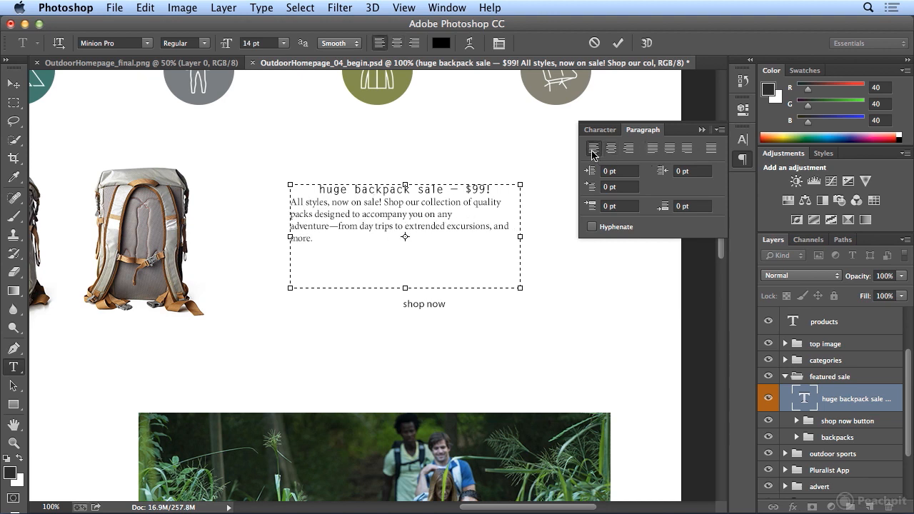
{"action": "mouse_move", "coordinate": [594, 149]}
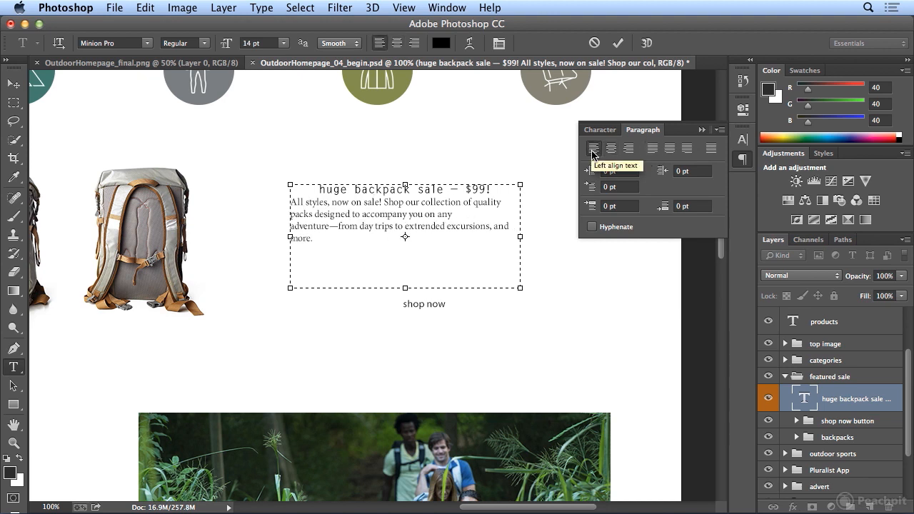
{"action": "type", "text": "10"}
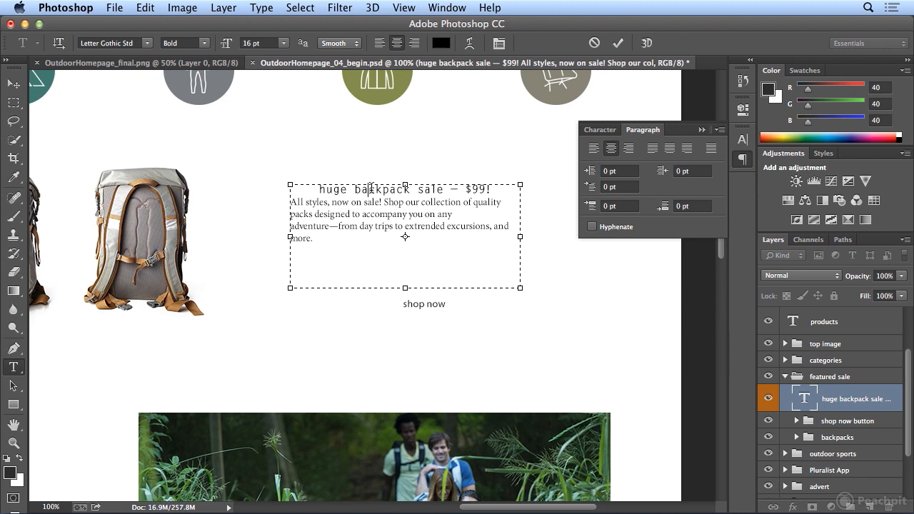
Step: Select the headline line and set it to All Caps in the Character settings
{"action": "triple_click", "coordinate": [403, 190]}
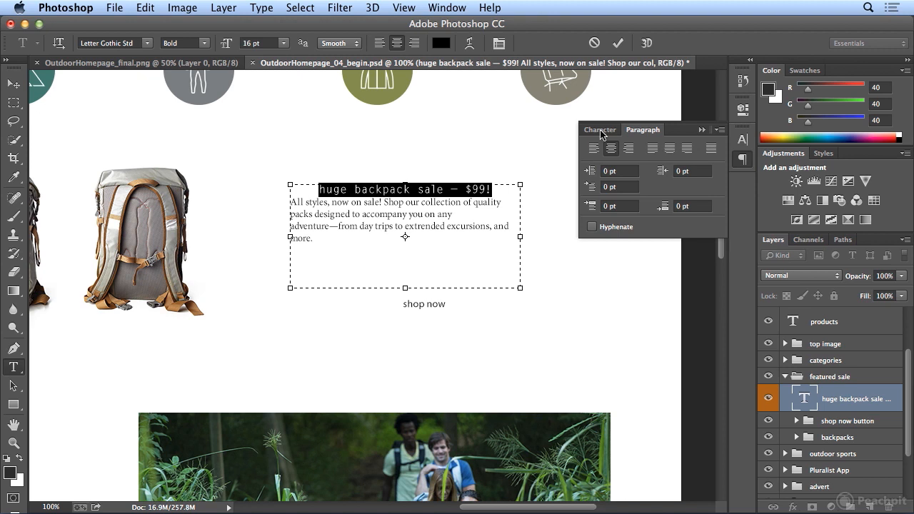
{"action": "left_click", "coordinate": [598, 129]}
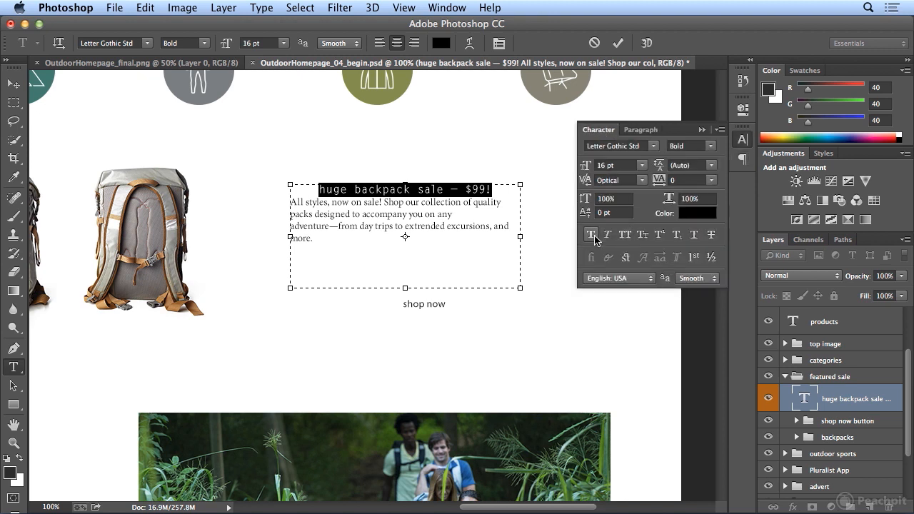
{"action": "left_click", "coordinate": [625, 234]}
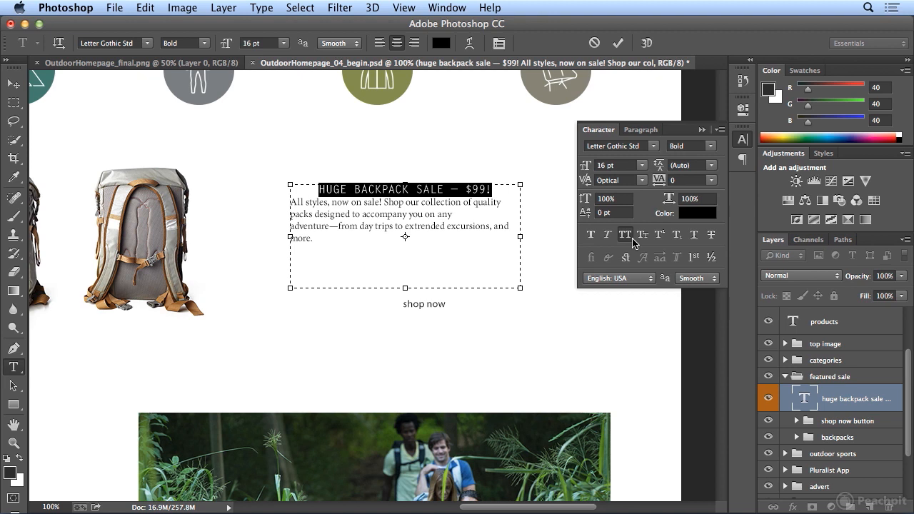
{"action": "mouse_move", "coordinate": [601, 138]}
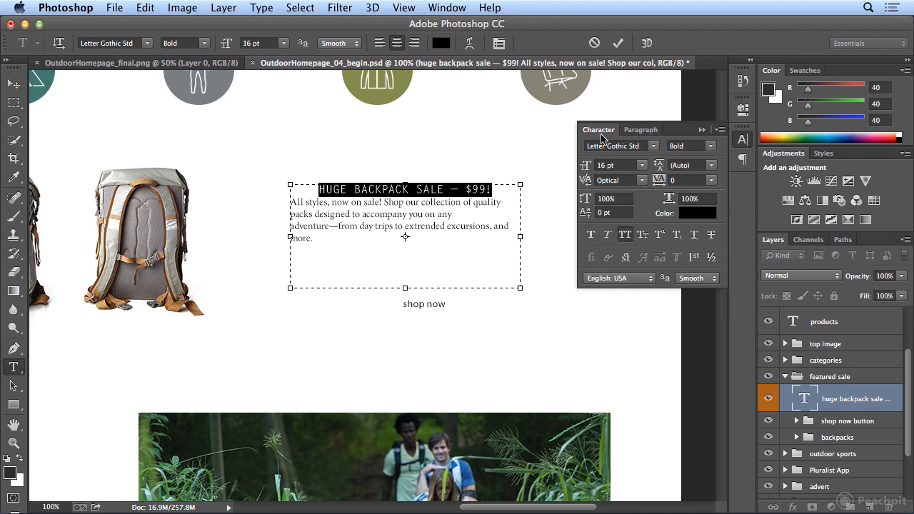
{"action": "left_click", "coordinate": [641, 129]}
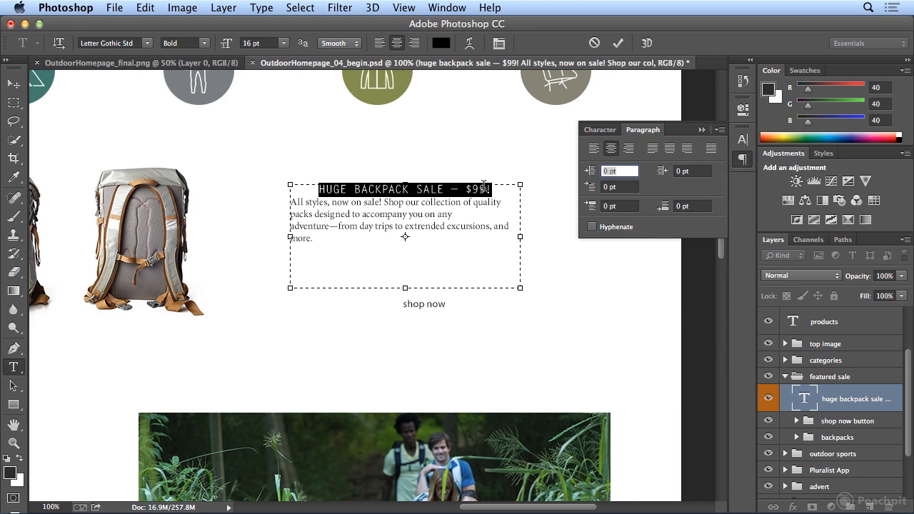
{"action": "mouse_move", "coordinate": [587, 211]}
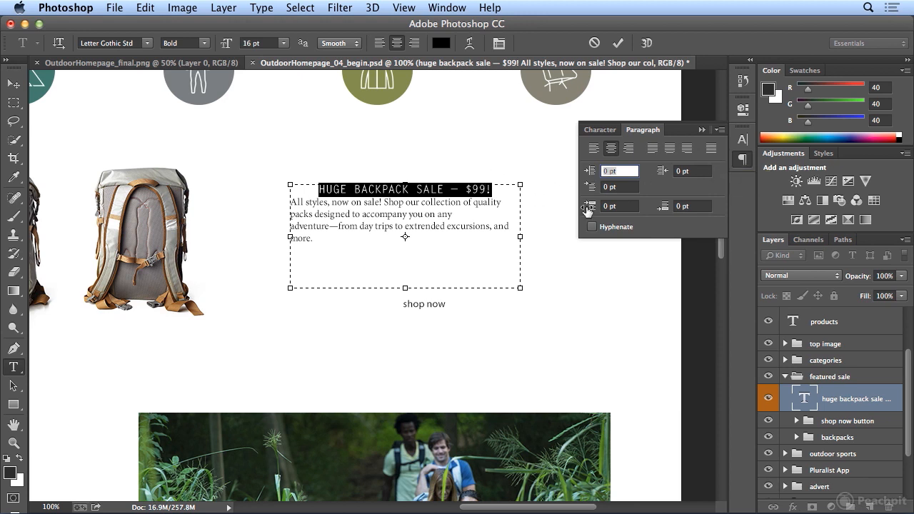
{"action": "mouse_move", "coordinate": [682, 206]}
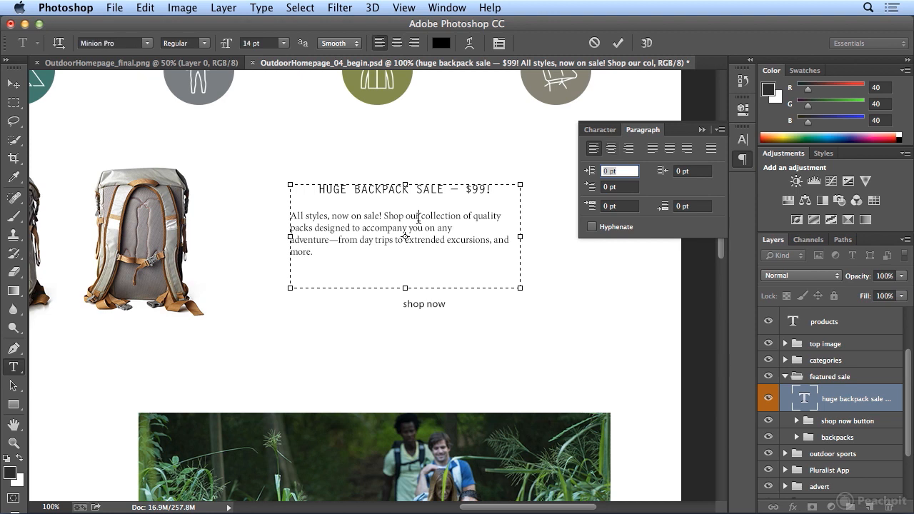
Step: Select headline text and try Space After values of 10, 0, then 10 pt
{"action": "double_click", "coordinate": [325, 216]}
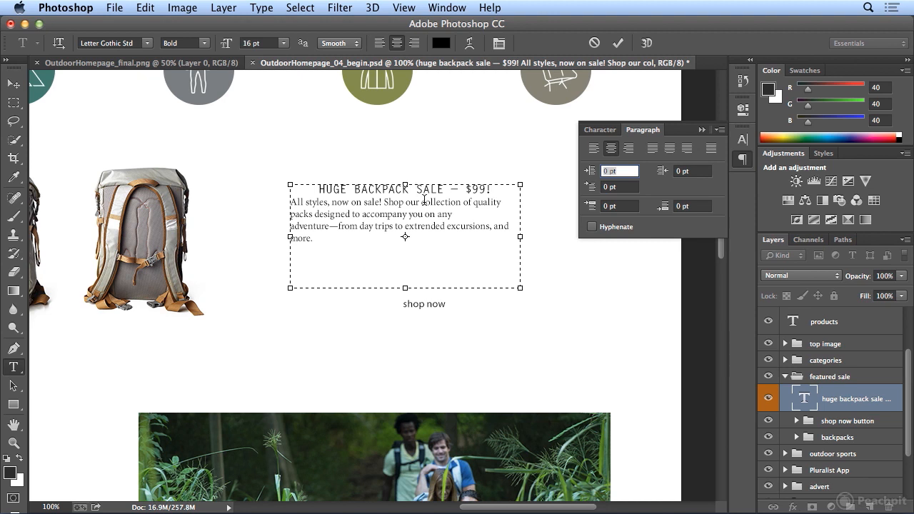
{"action": "mouse_move", "coordinate": [625, 204]}
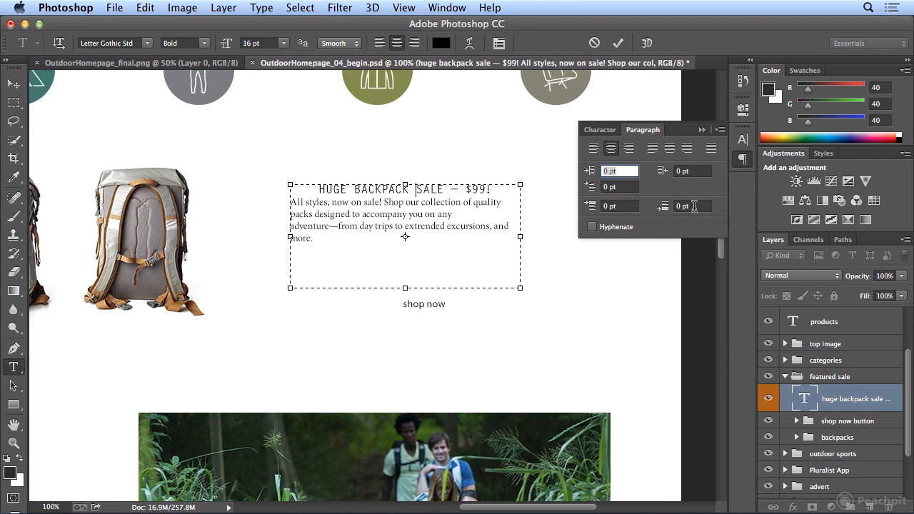
{"action": "type", "text": "10"}
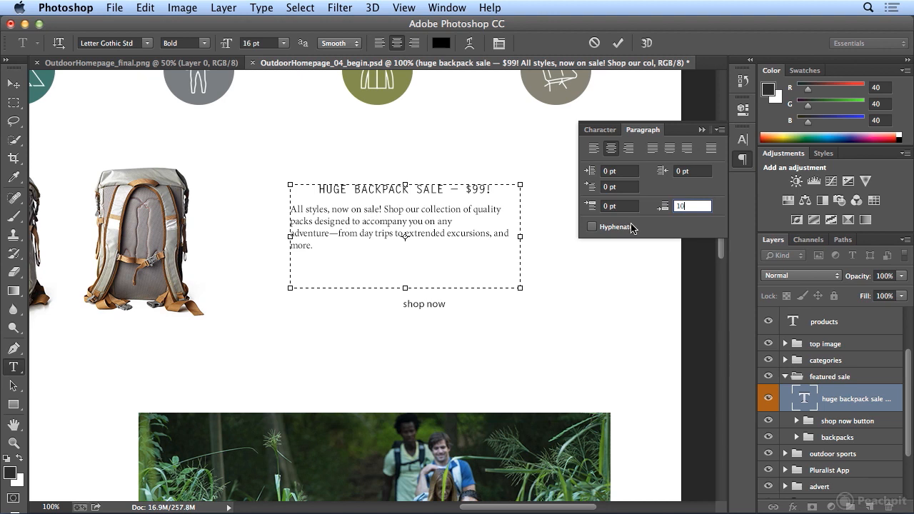
{"action": "type", "text": "0"}
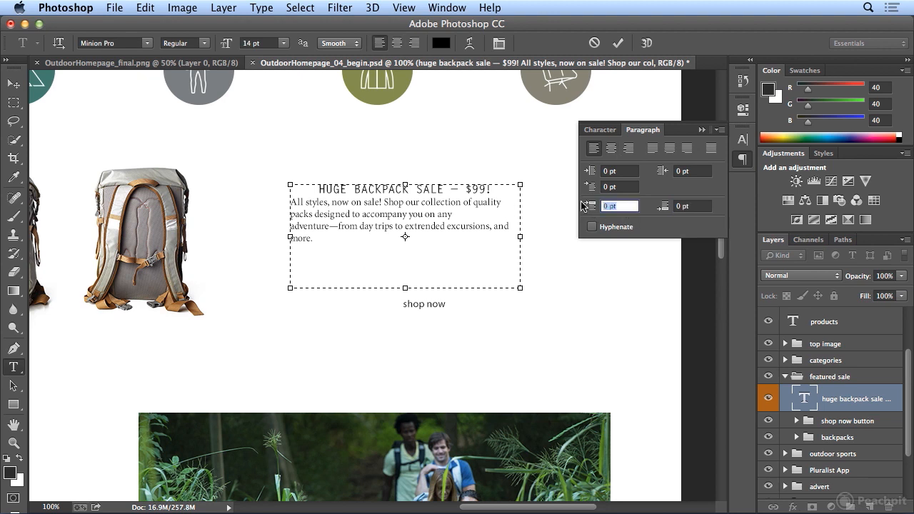
{"action": "type", "text": "10"}
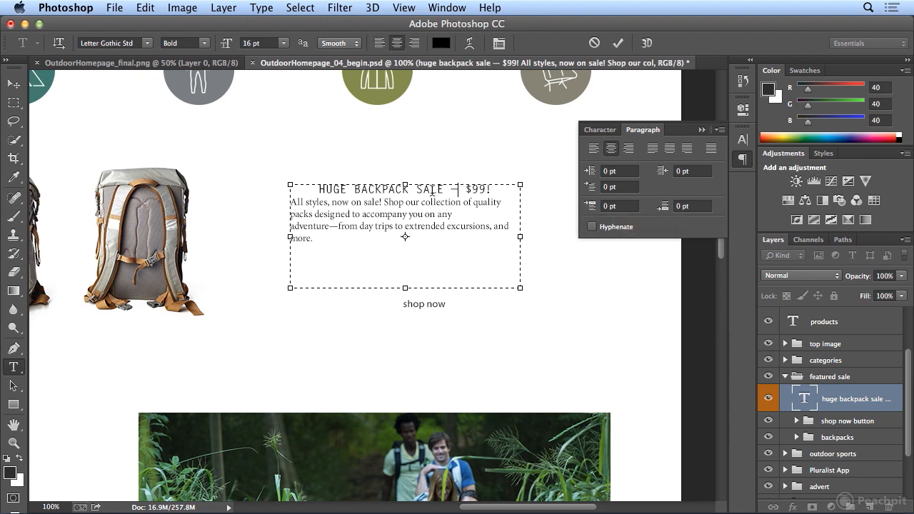
Step: Commit 10 pt Space After on the headline, then zoom out and scroll the page
{"action": "left_click", "coordinate": [692, 206]}
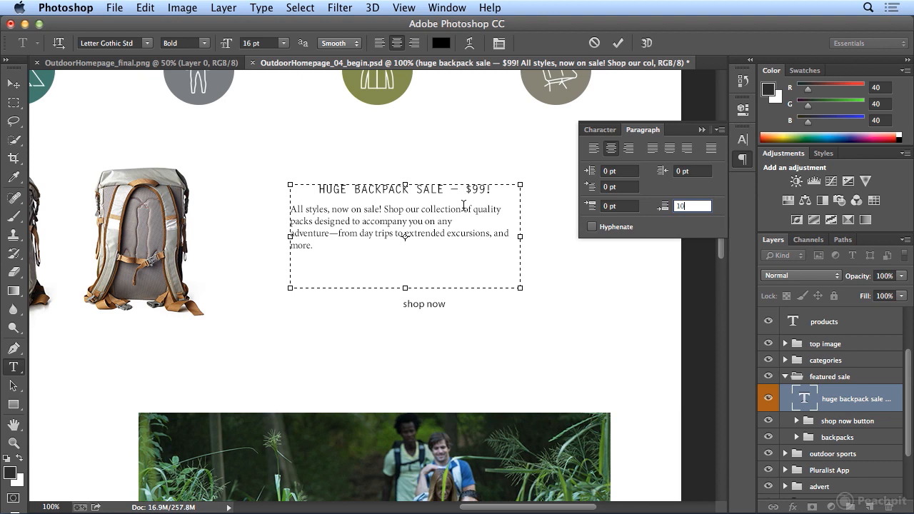
{"action": "mouse_move", "coordinate": [436, 54]}
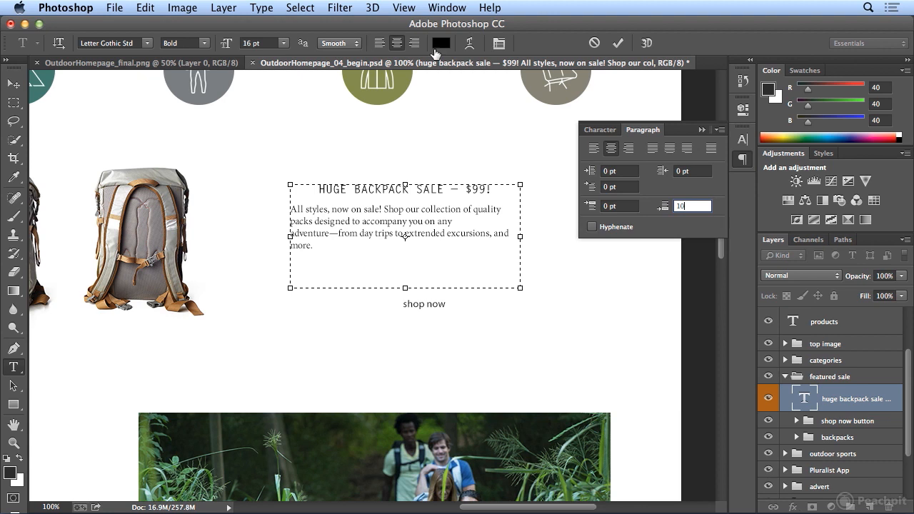
{"action": "left_click", "coordinate": [404, 7]}
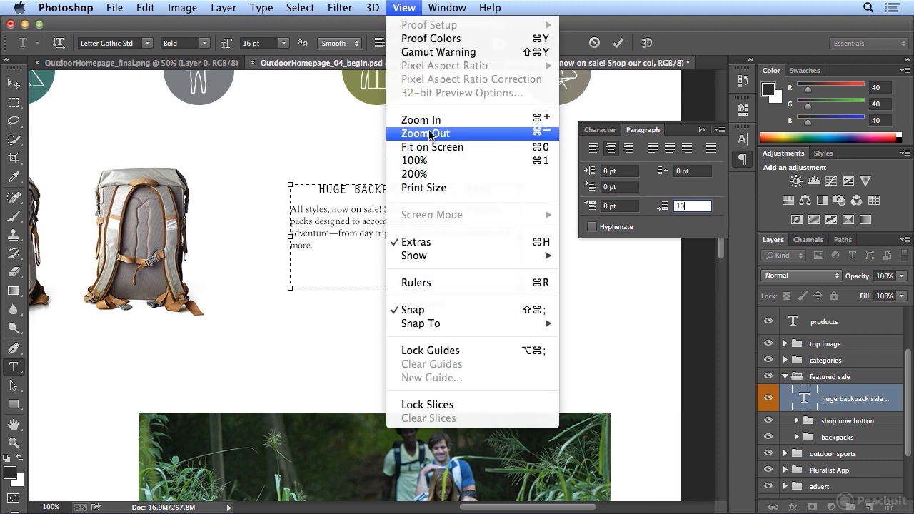
{"action": "left_click", "coordinate": [425, 133]}
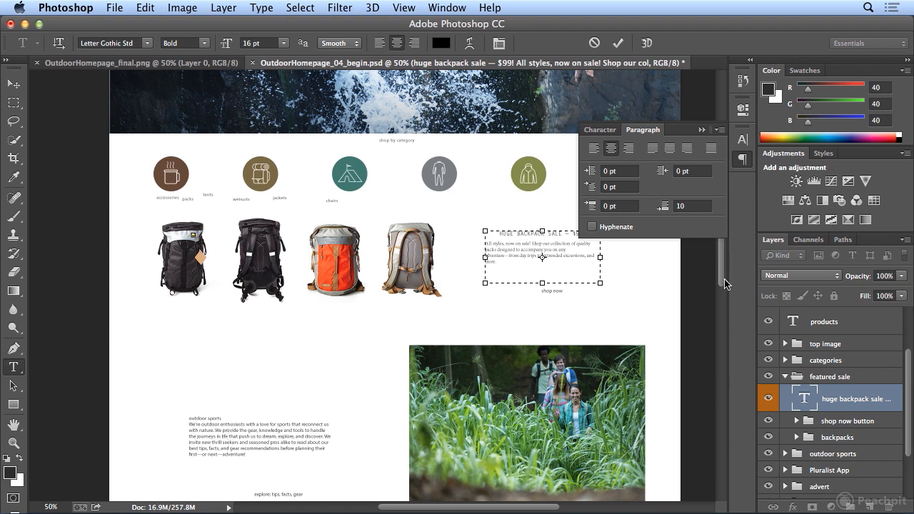
{"action": "scroll", "scroll_direction": "down", "scroll_amount": 3}
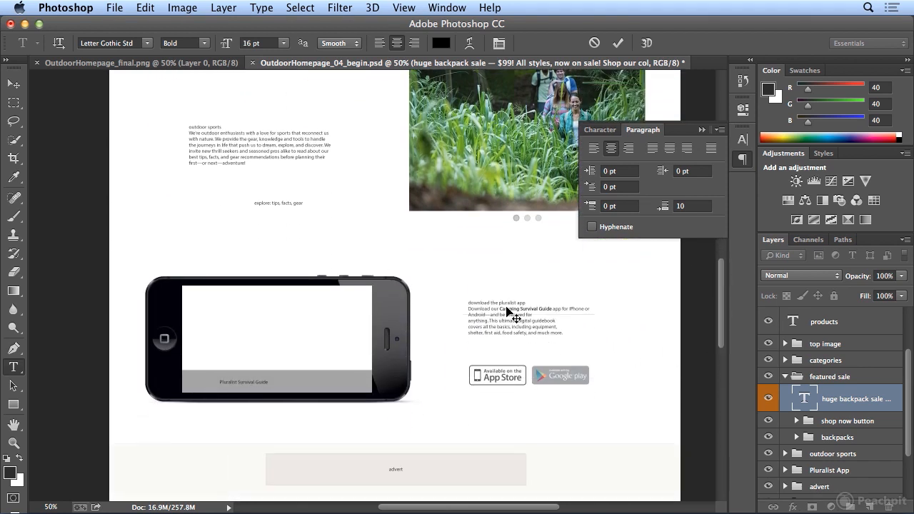
{"action": "scroll", "scroll_direction": "down", "scroll_amount": 3}
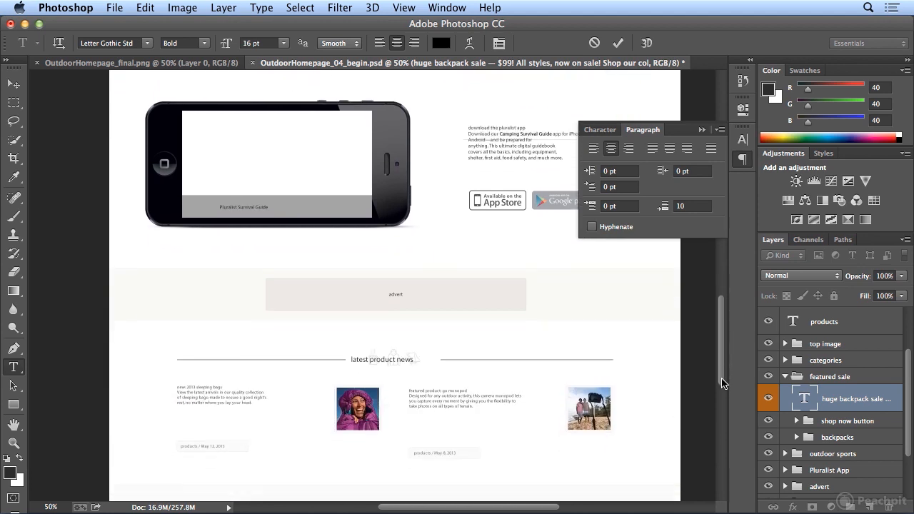
{"action": "scroll", "scroll_direction": "down", "scroll_amount": 3}
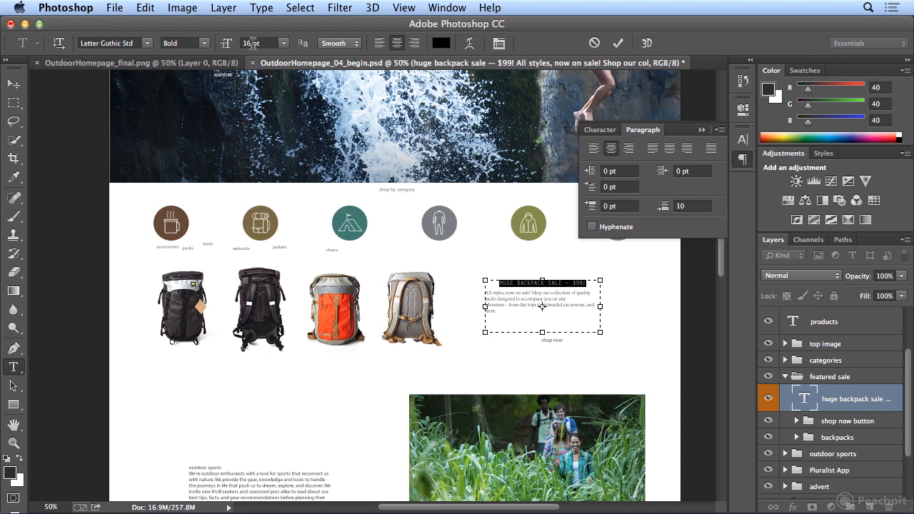
Step: Set the headline to 17 pt and narrow the text box to about 3.6 inches
{"action": "type", "text": "17"}
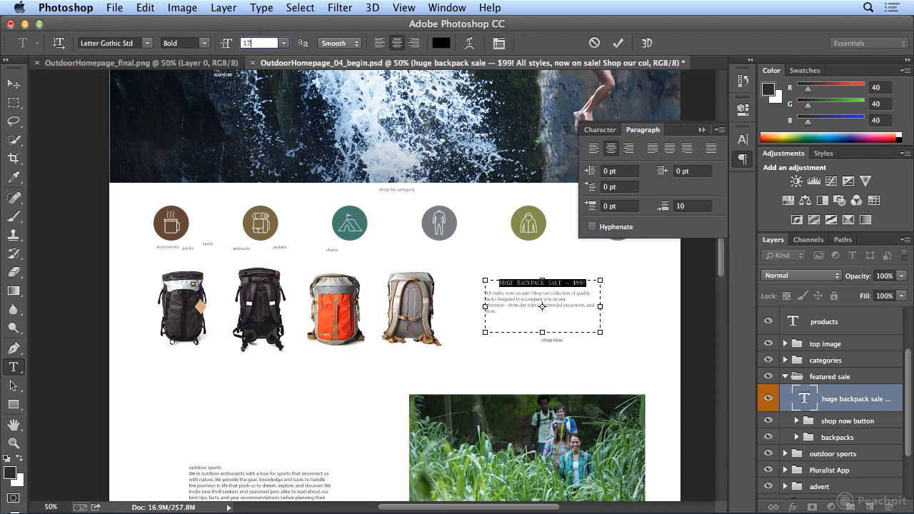
{"action": "mouse_move", "coordinate": [391, 251]}
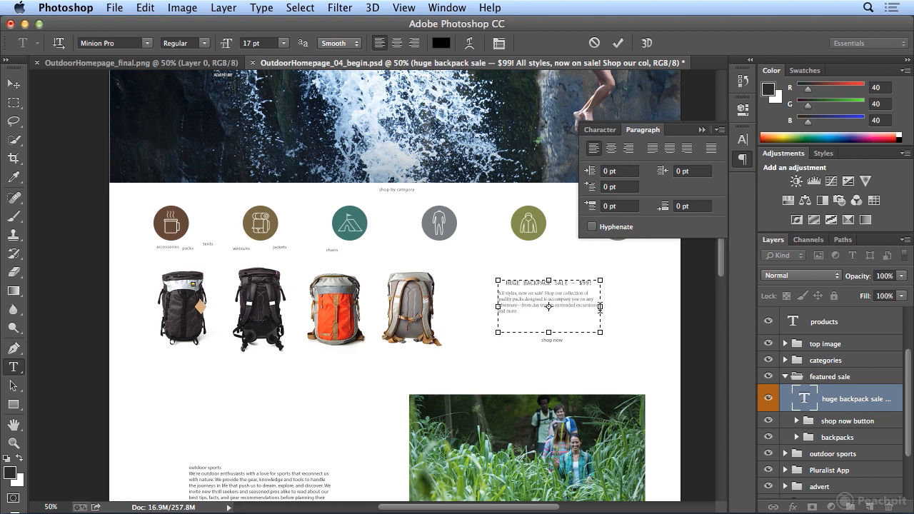
{"action": "left_click_drag", "start_coordinate": [599, 307], "coordinate": [598, 307]}
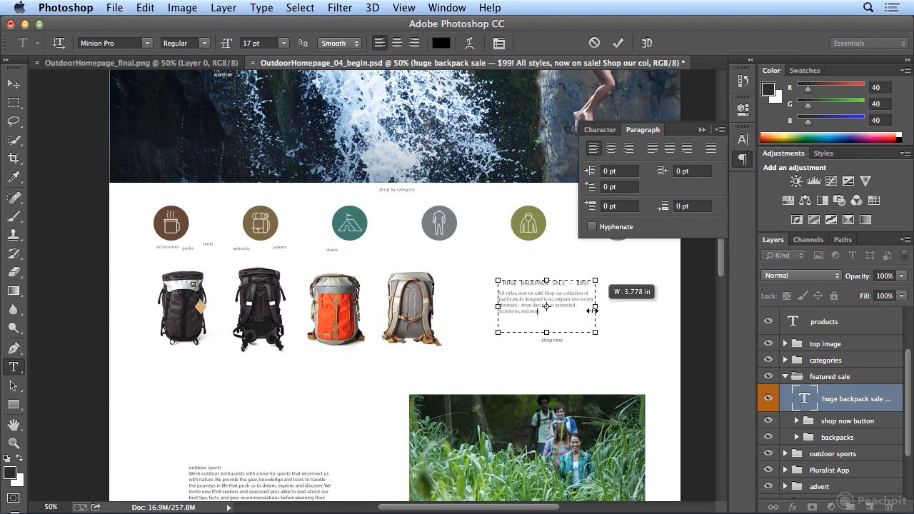
{"action": "left_click_drag", "start_coordinate": [597, 308], "coordinate": [592, 308]}
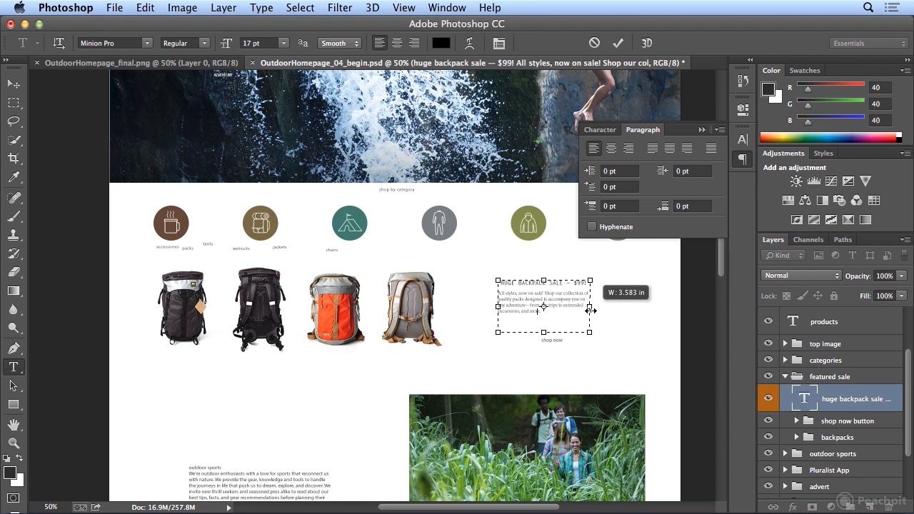
{"action": "mouse_move", "coordinate": [571, 337]}
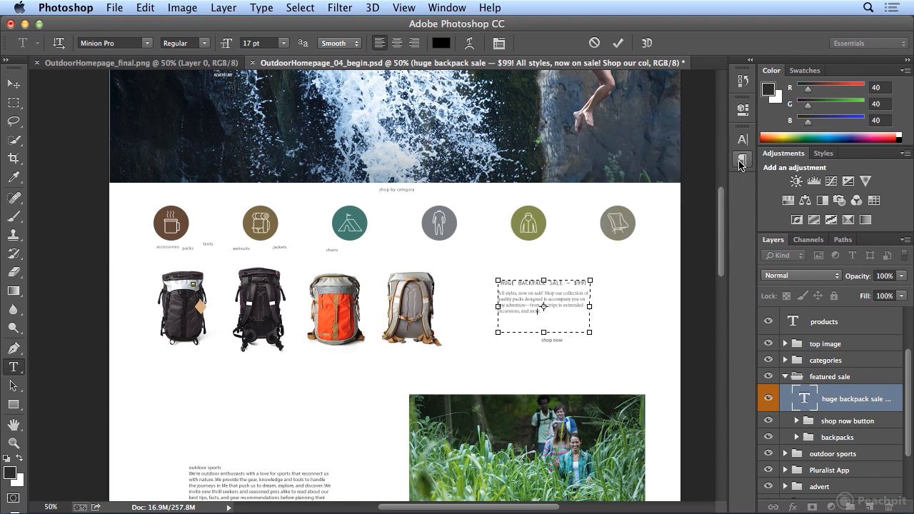
Step: Bring the Paragraph panel back up, finally through Window > Paragraph
{"action": "left_click", "coordinate": [743, 160]}
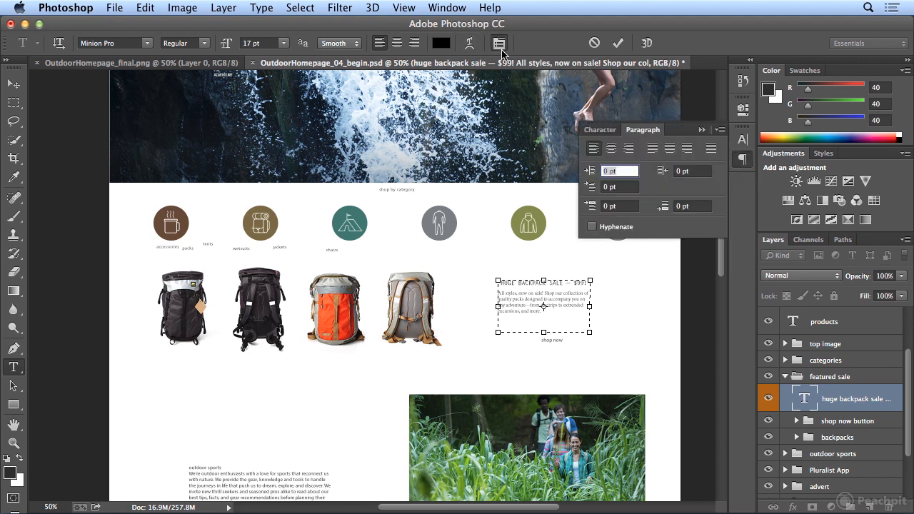
{"action": "left_click", "coordinate": [499, 43]}
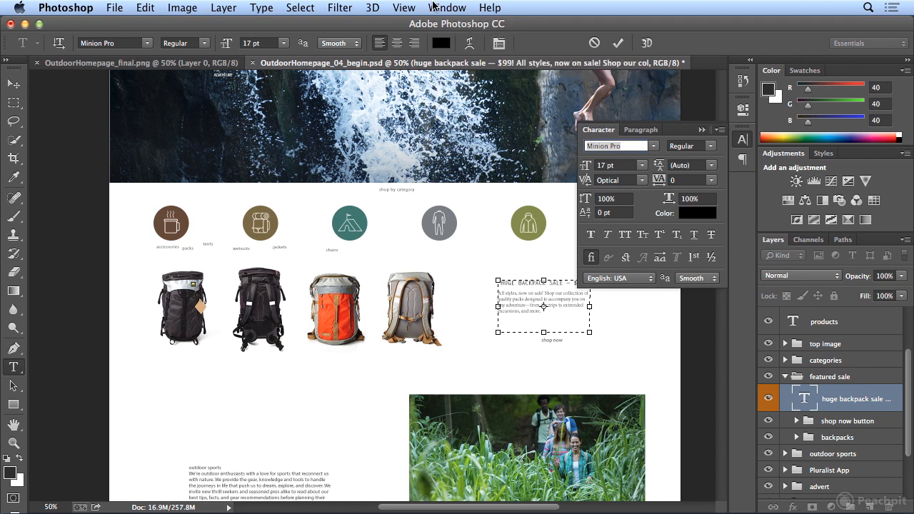
{"action": "left_click", "coordinate": [446, 8]}
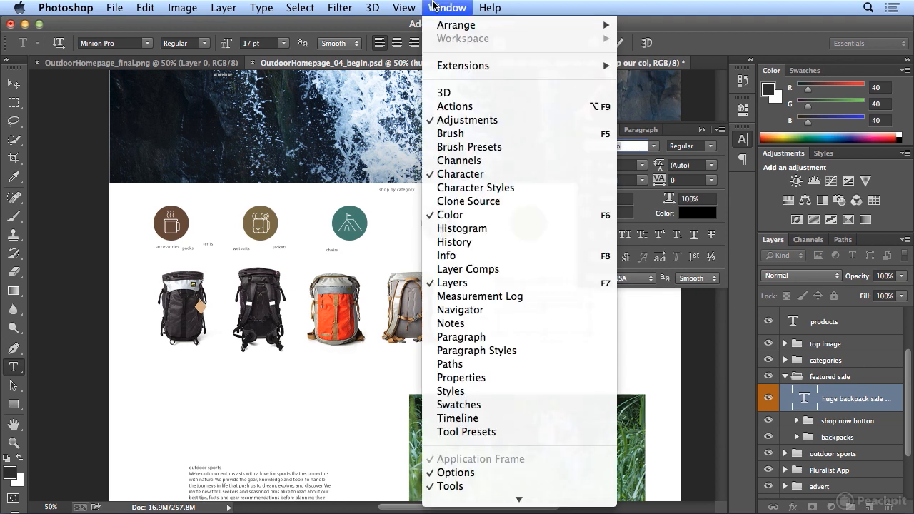
{"action": "mouse_move", "coordinate": [461, 336]}
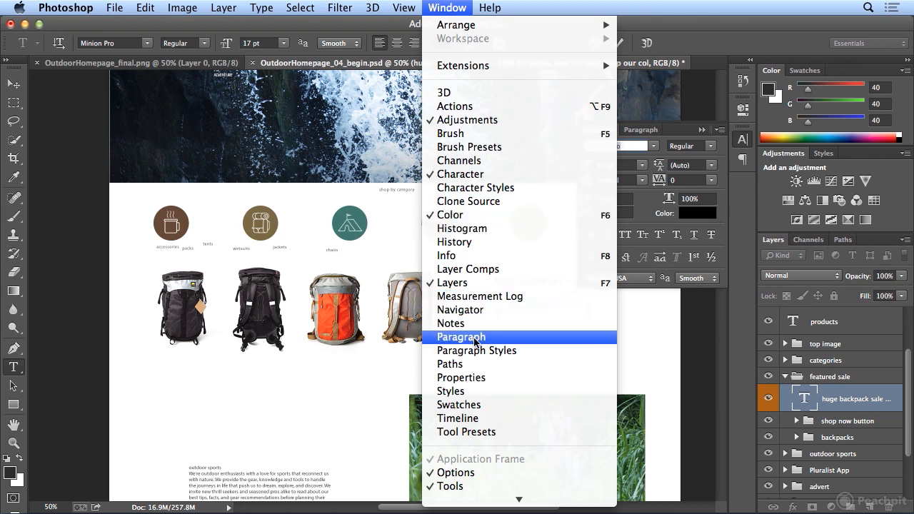
{"action": "left_click", "coordinate": [460, 336]}
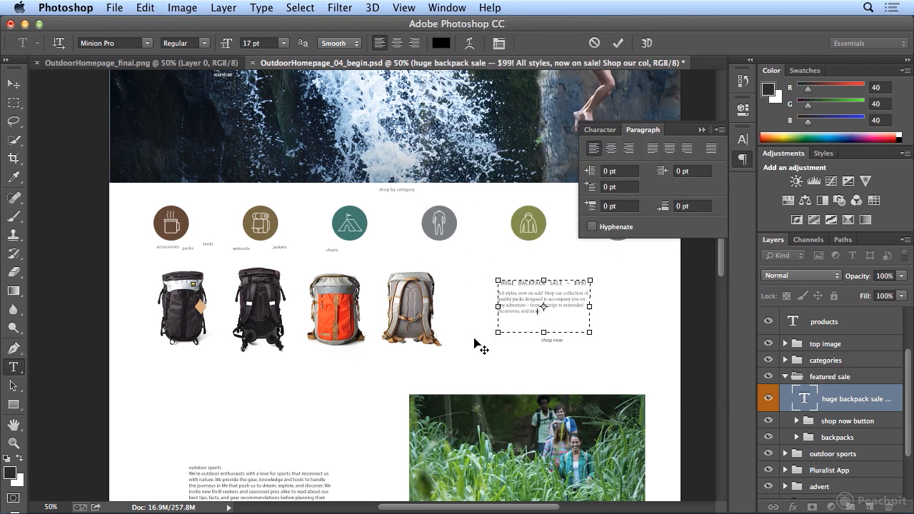